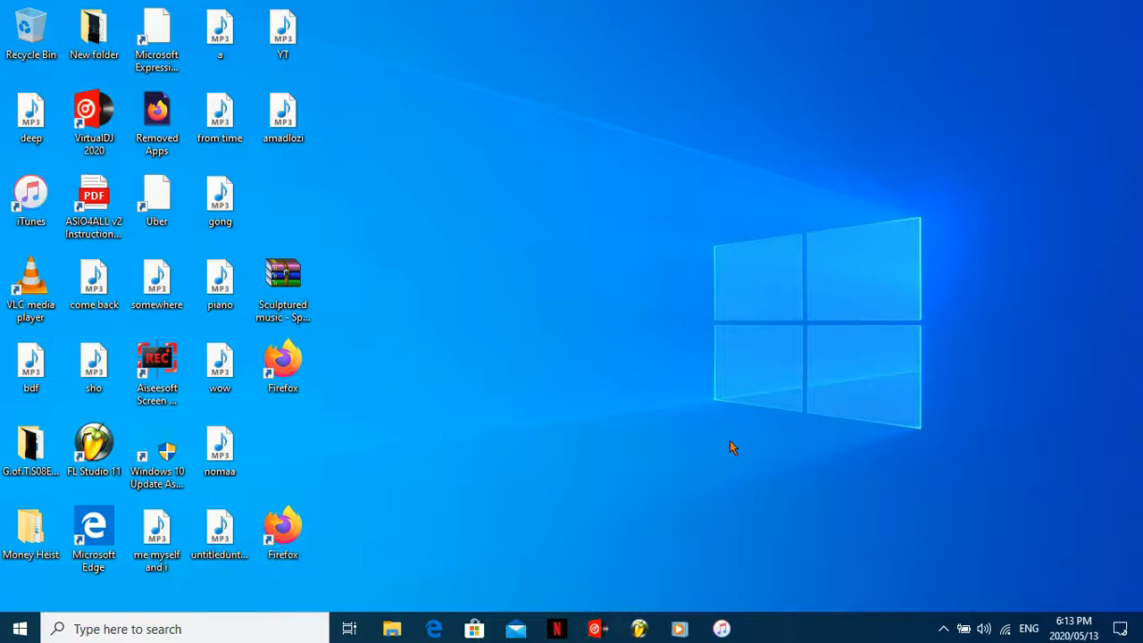
pyautogui.moveTo(696, 414)
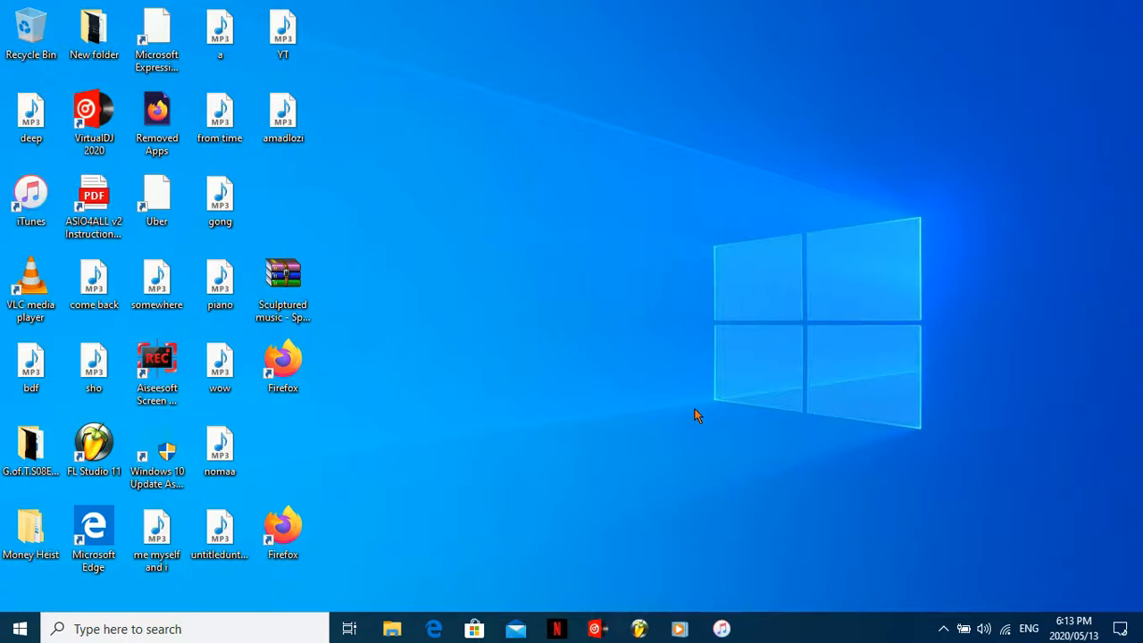
pyautogui.moveTo(621, 613)
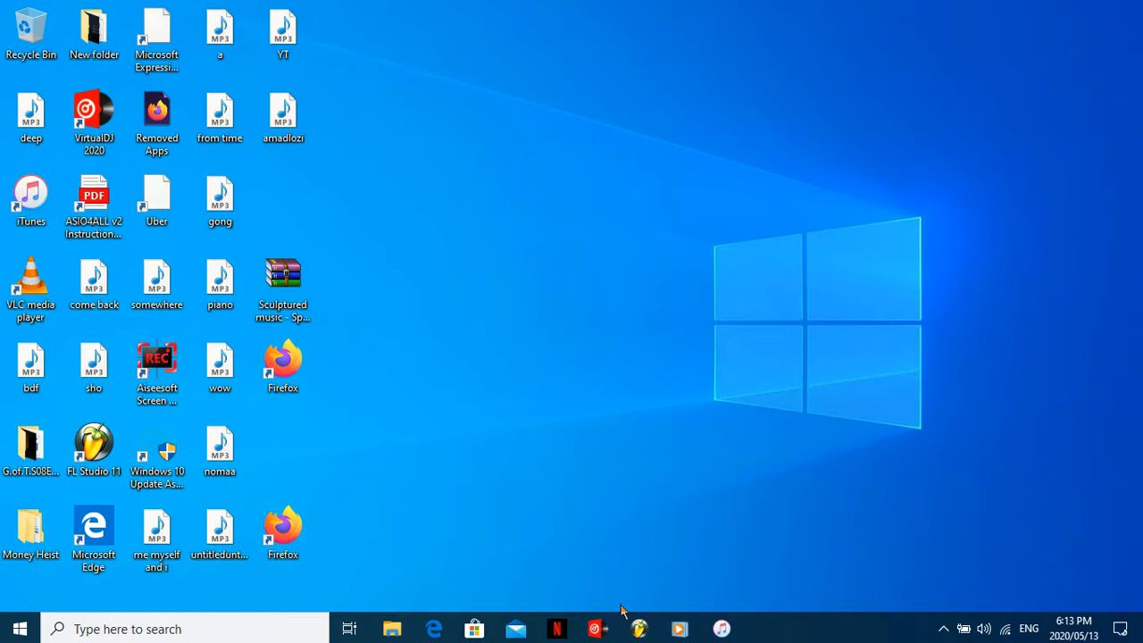
pyautogui.moveTo(708, 489)
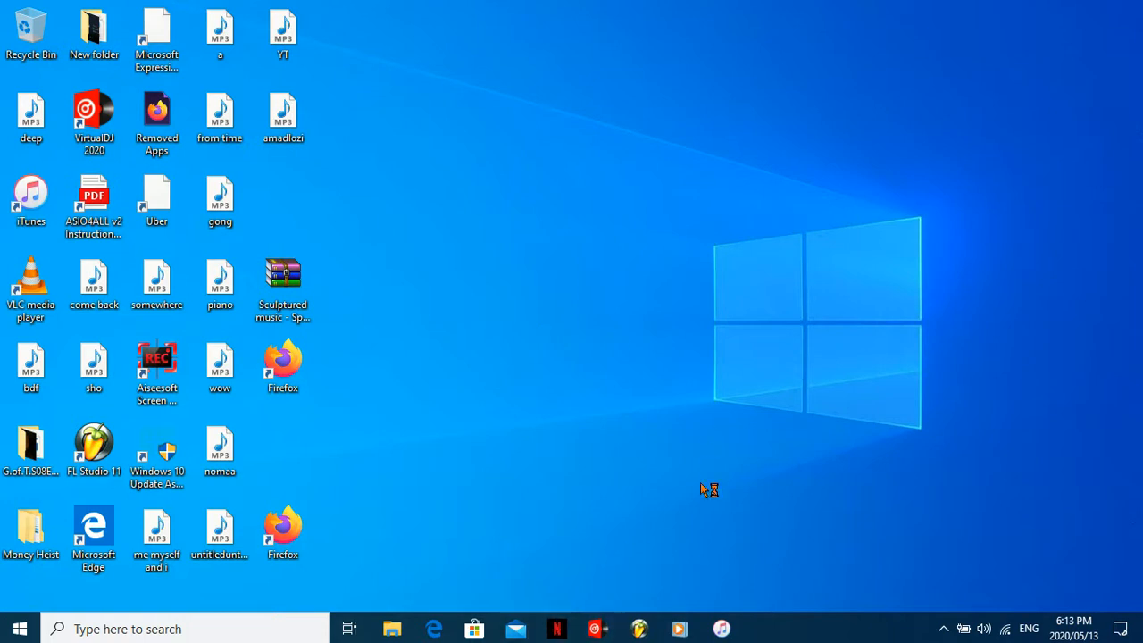
pyautogui.moveTo(898, 539)
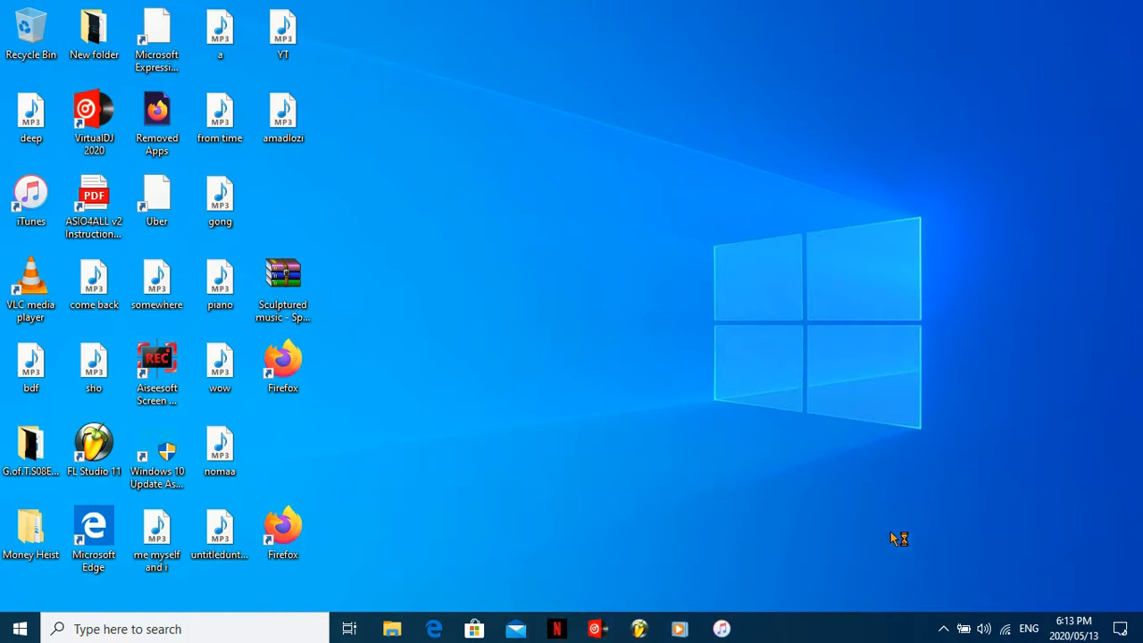
pyautogui.moveTo(843, 510)
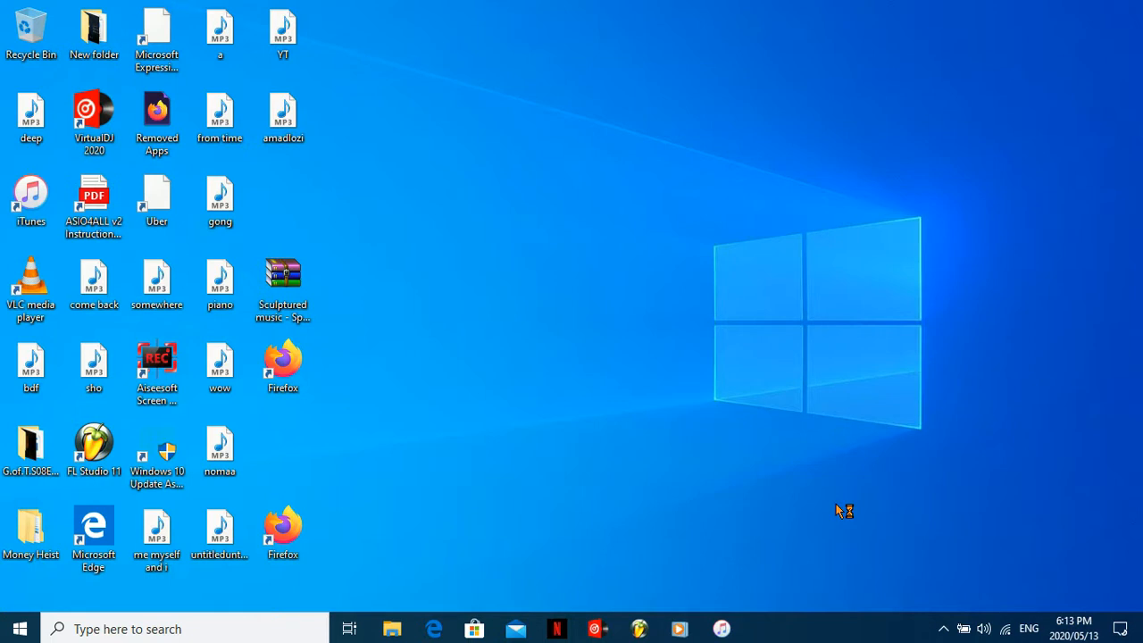
# Launch VirtualDJ, dismiss its sign-in prompt, and launch iTunes from the desktop
pyautogui.doubleClick(92, 114)
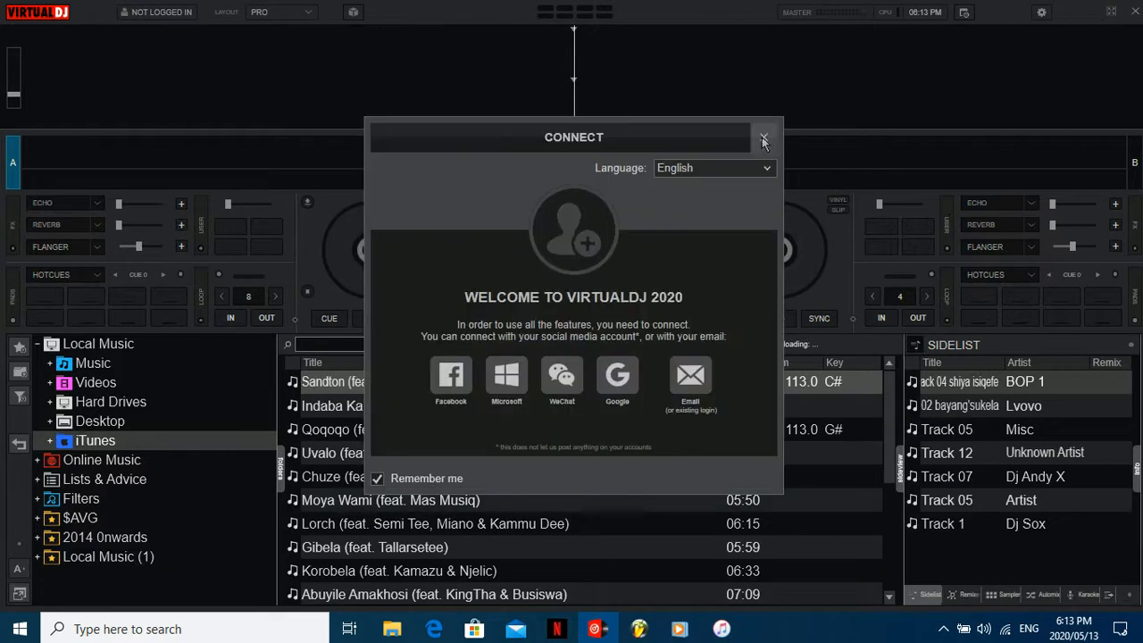
pyautogui.click(764, 141)
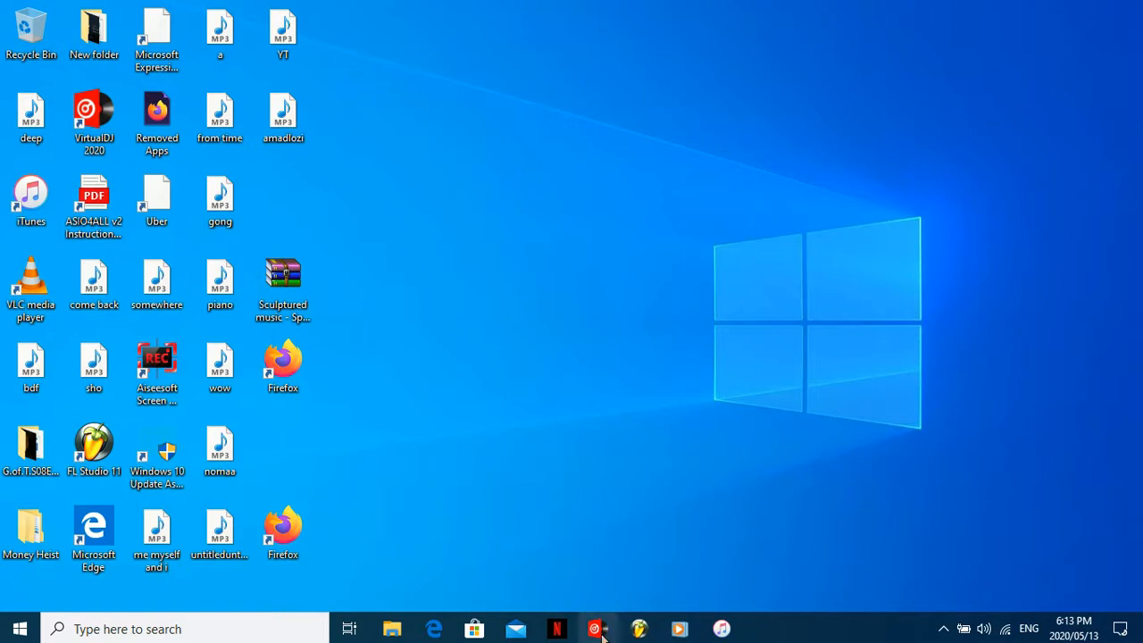
pyautogui.moveTo(877, 579)
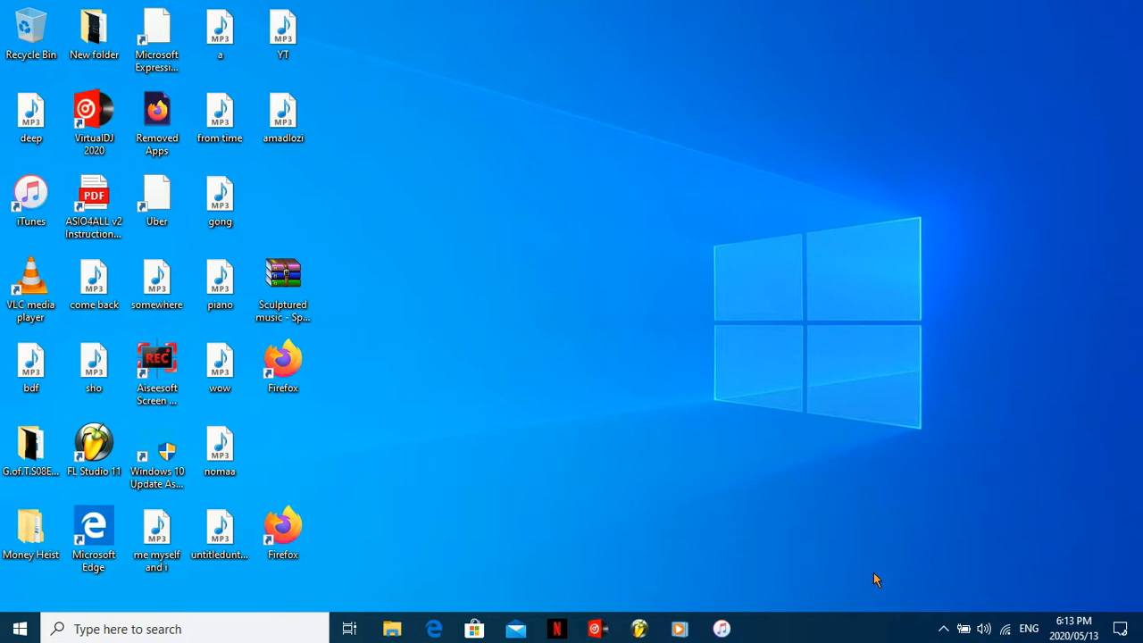
pyautogui.moveTo(788, 616)
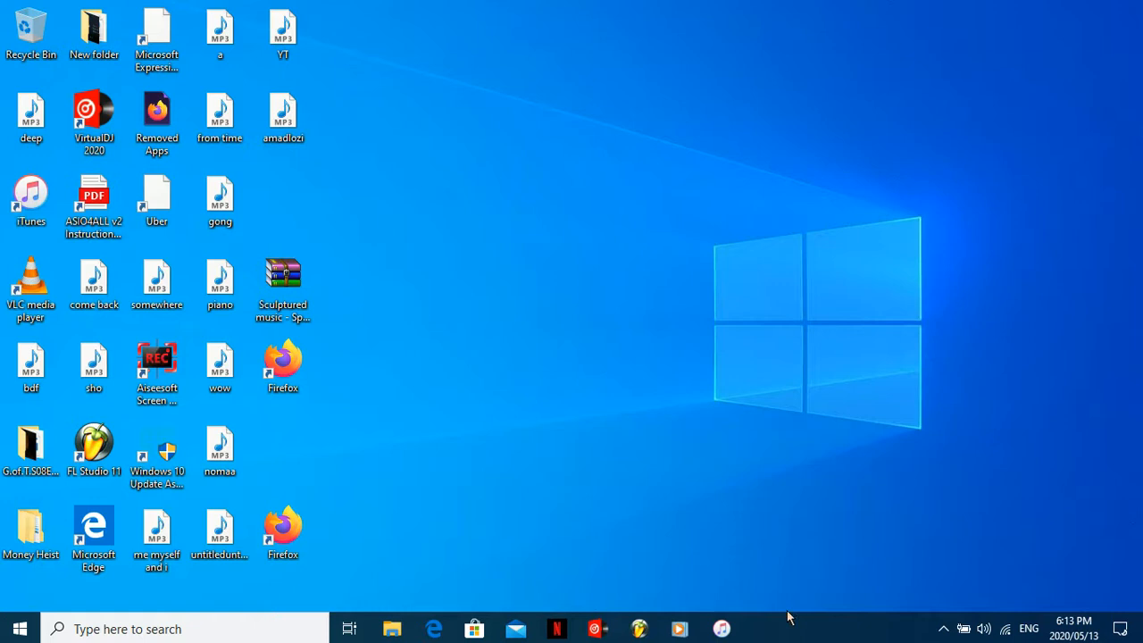
pyautogui.click(31, 197)
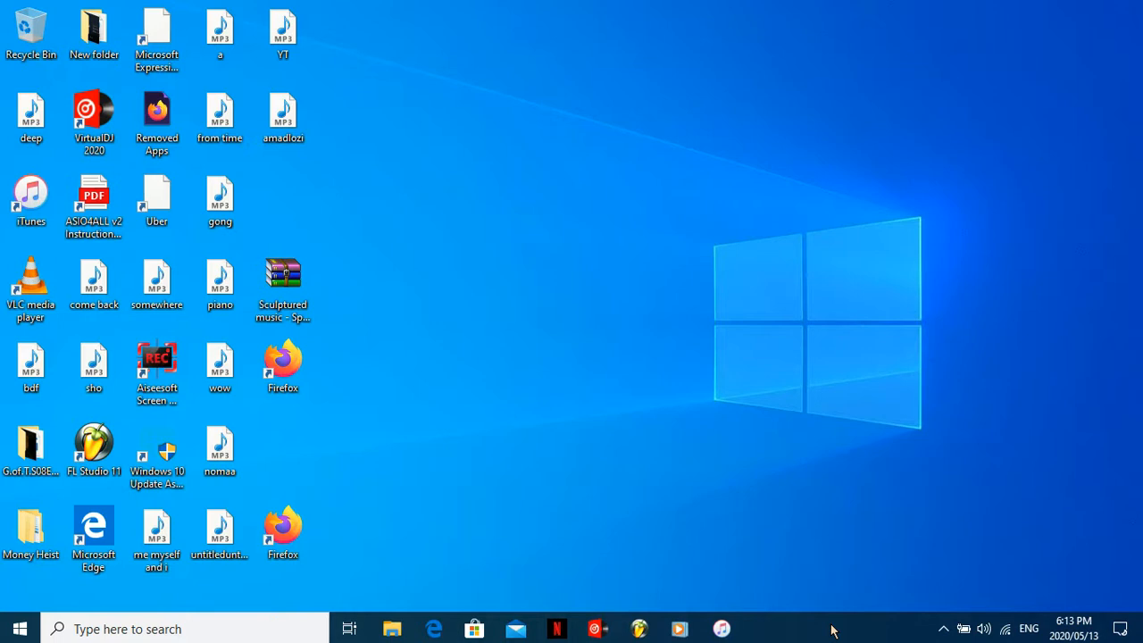
pyautogui.moveTo(803, 632)
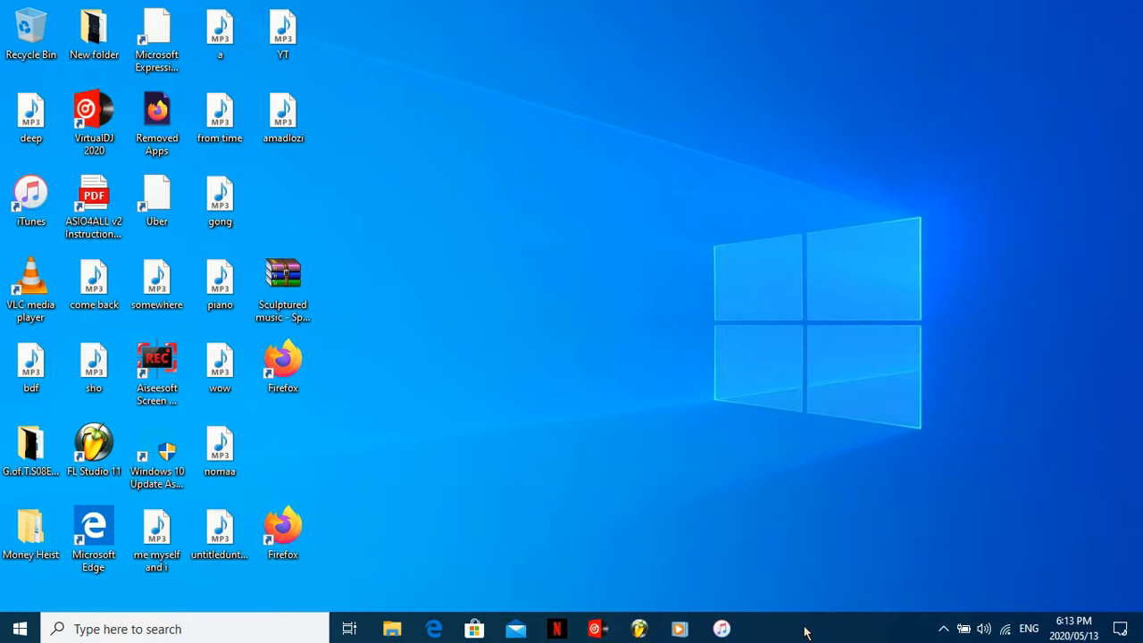
pyautogui.moveTo(597, 629)
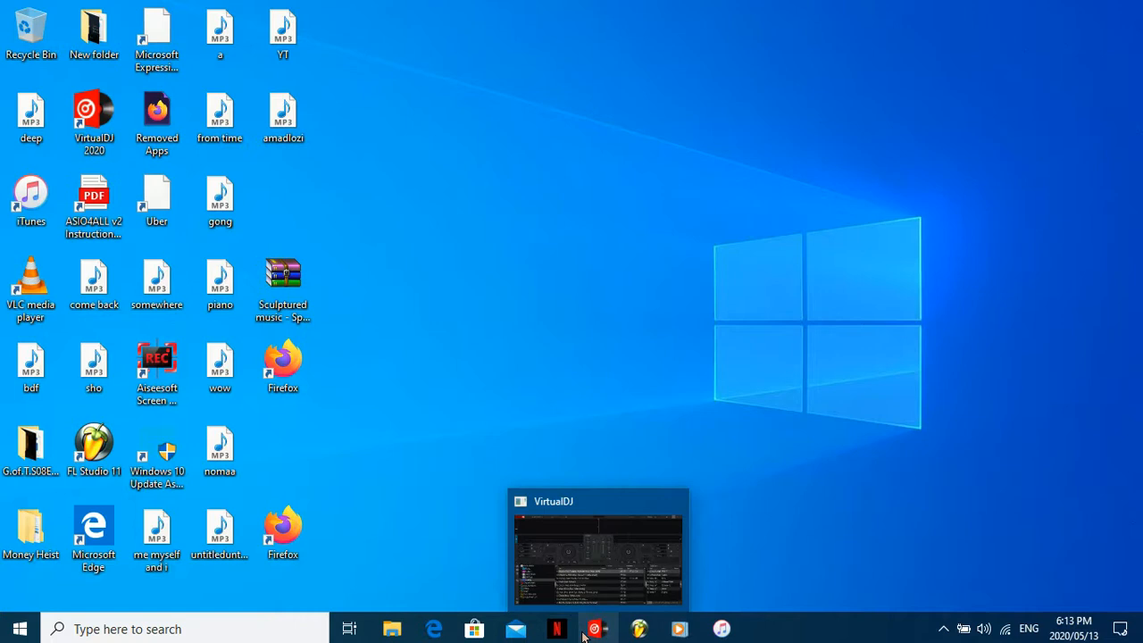
pyautogui.click(596, 629)
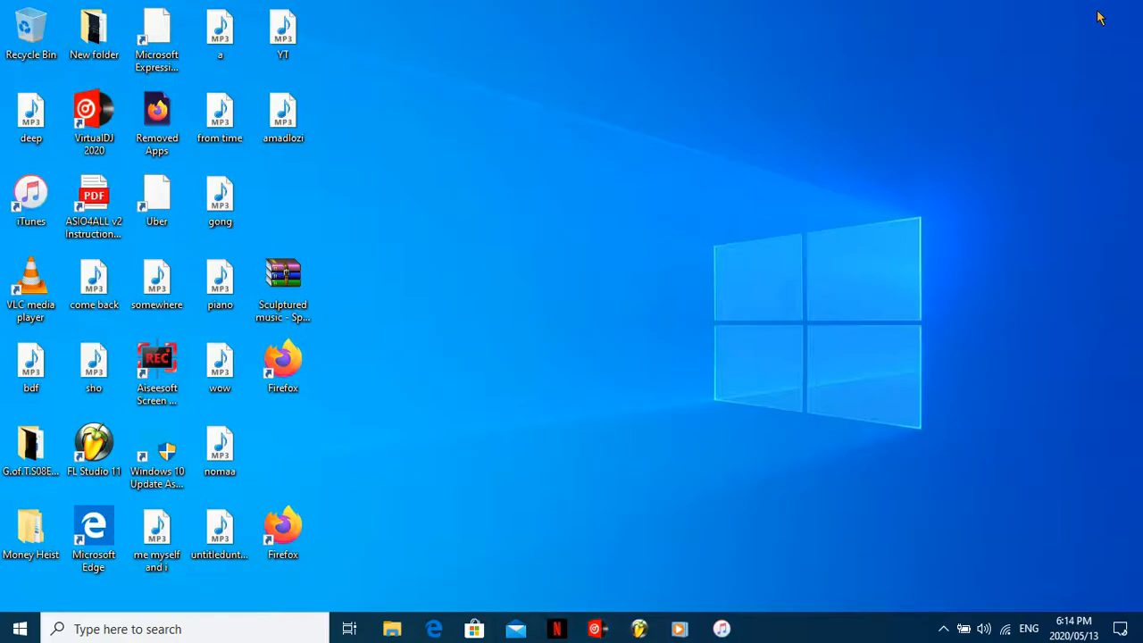
pyautogui.click(31, 193)
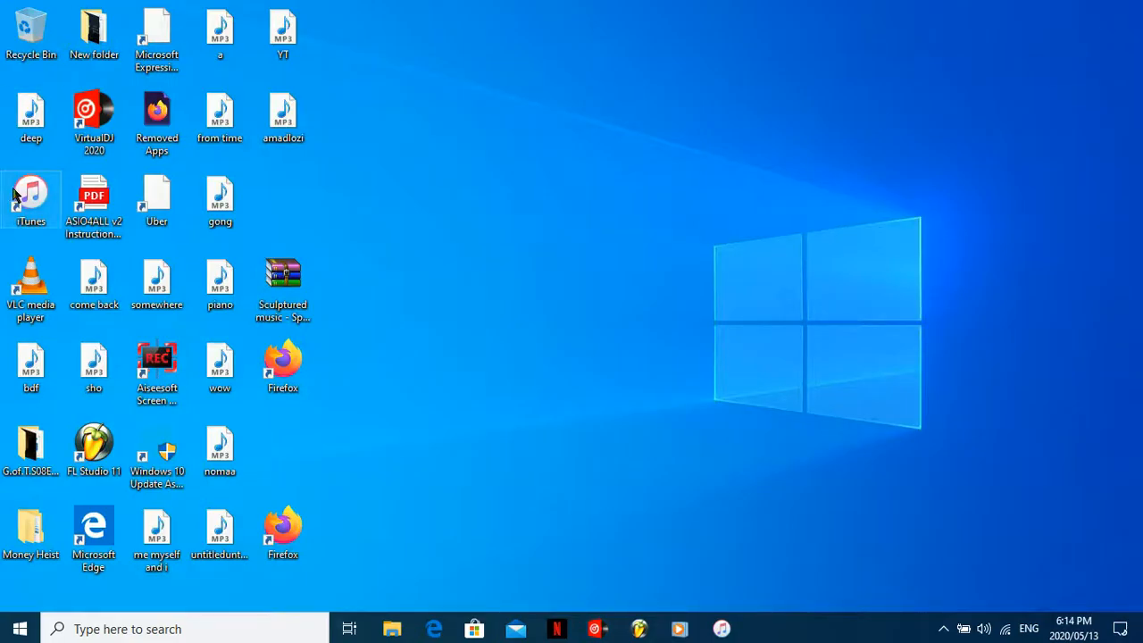
pyautogui.doubleClick(32, 193)
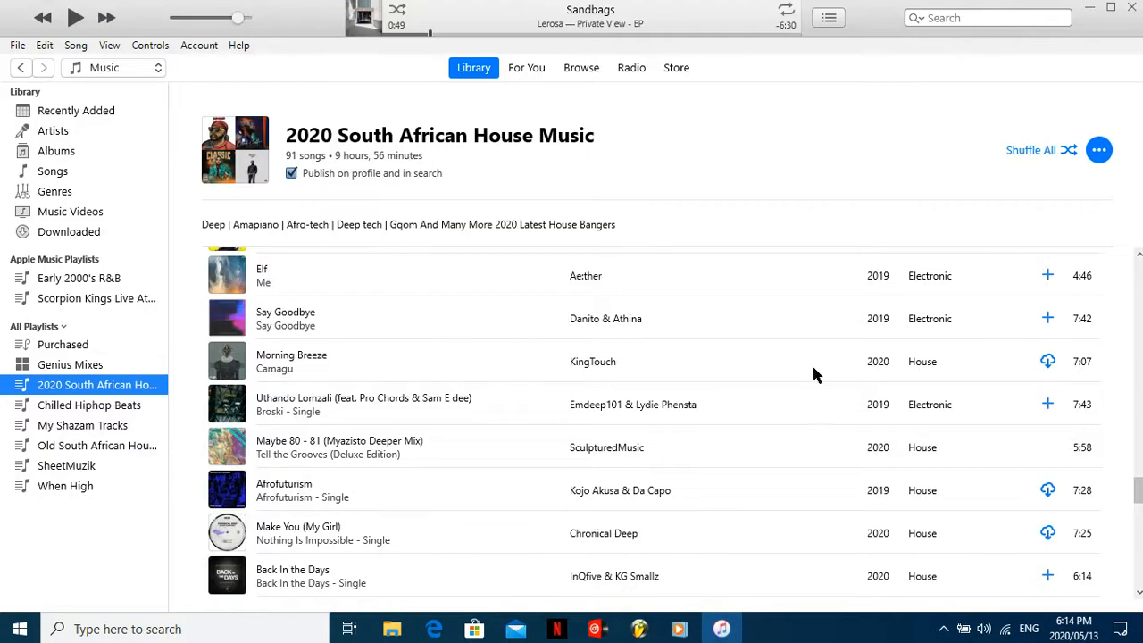
# Scroll through the 2020 South African House Music playlist in iTunes
pyautogui.scroll(-3)
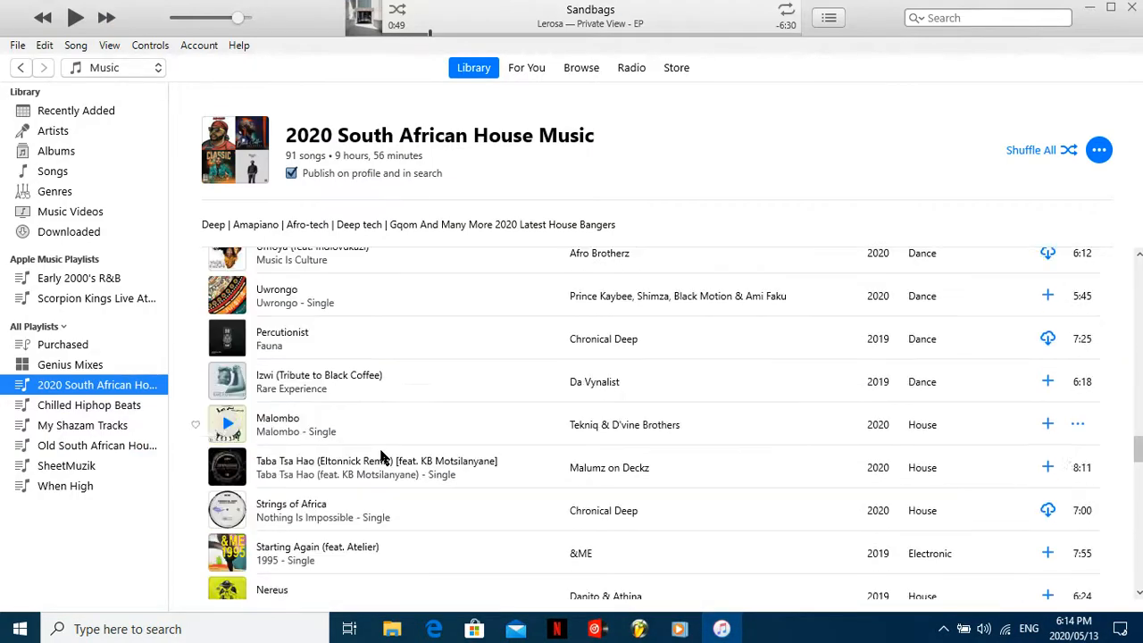
pyautogui.scroll(-3)
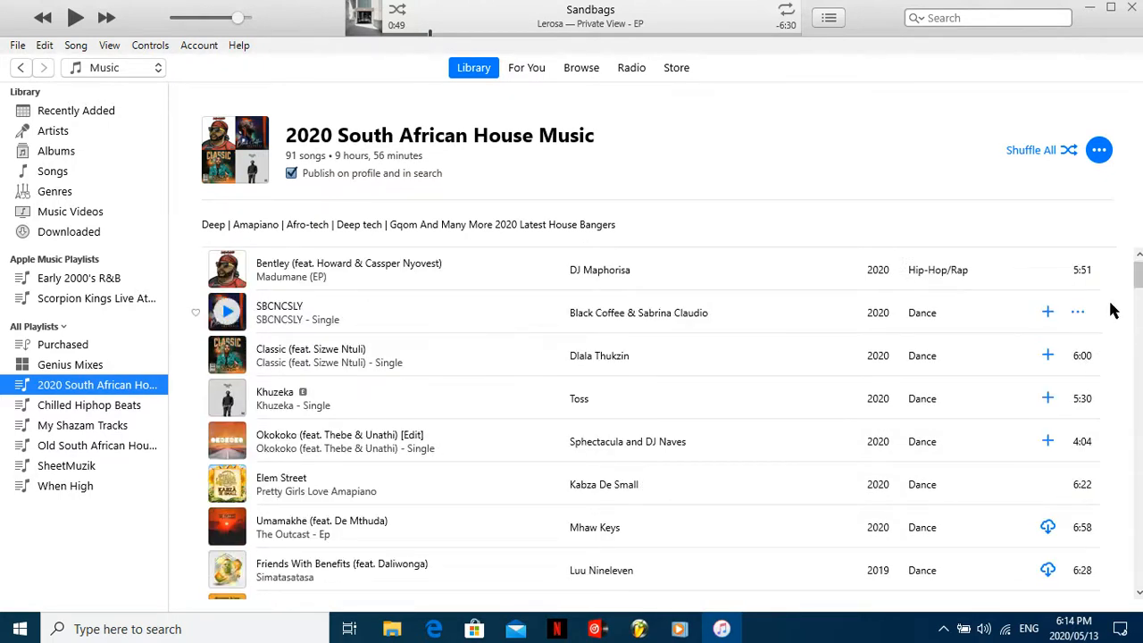
pyautogui.scroll(-3)
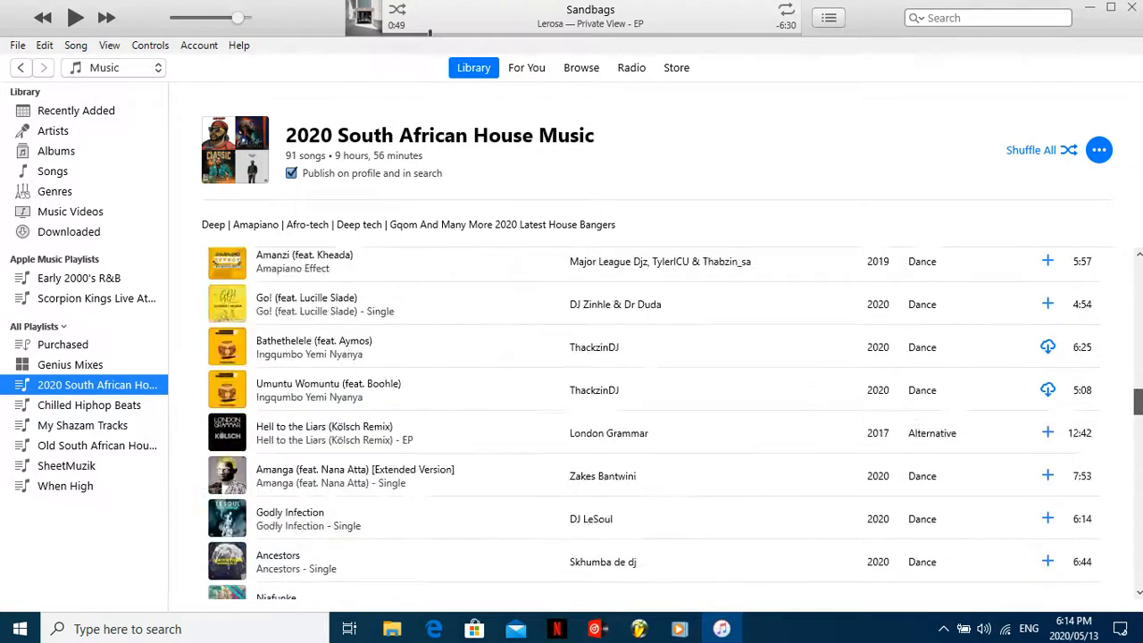
pyautogui.scroll(-3)
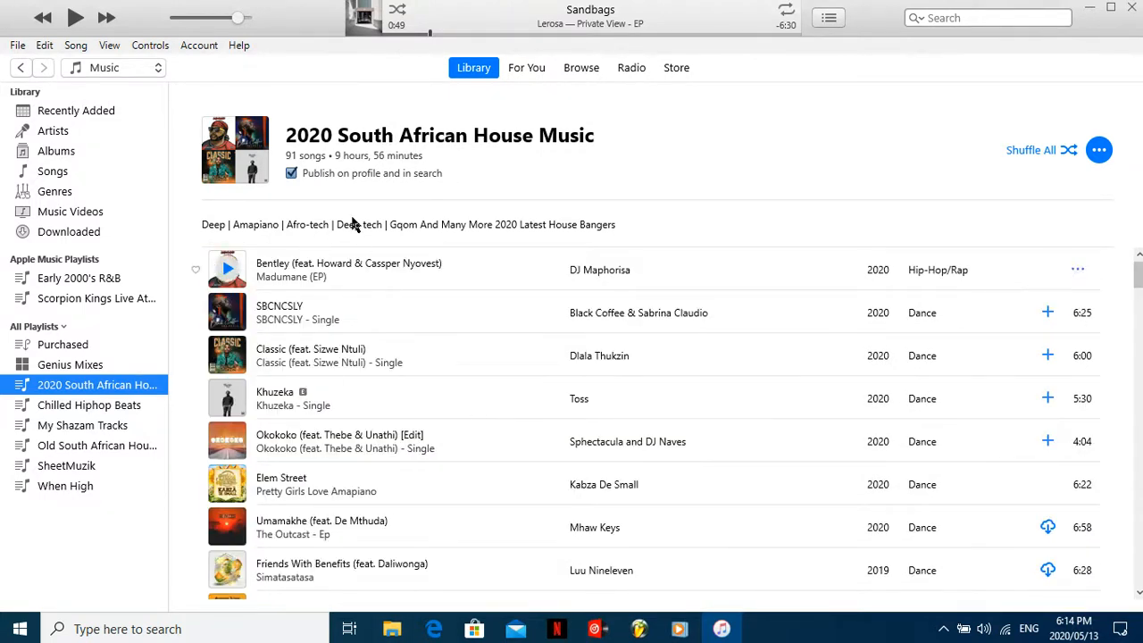
pyautogui.scroll(-3)
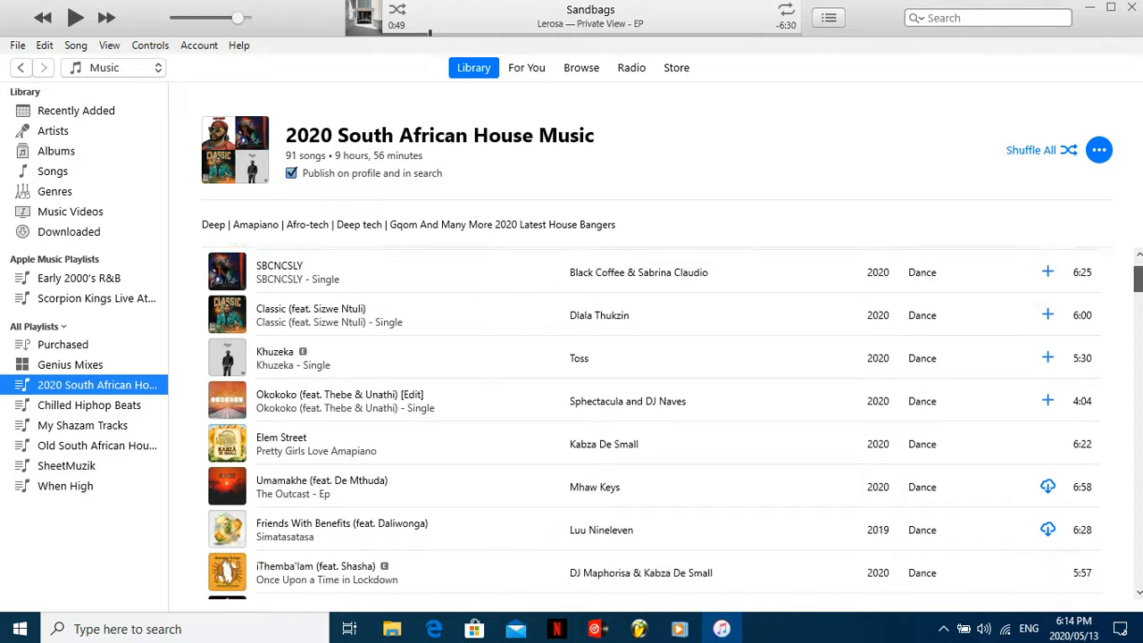
pyautogui.scroll(-3)
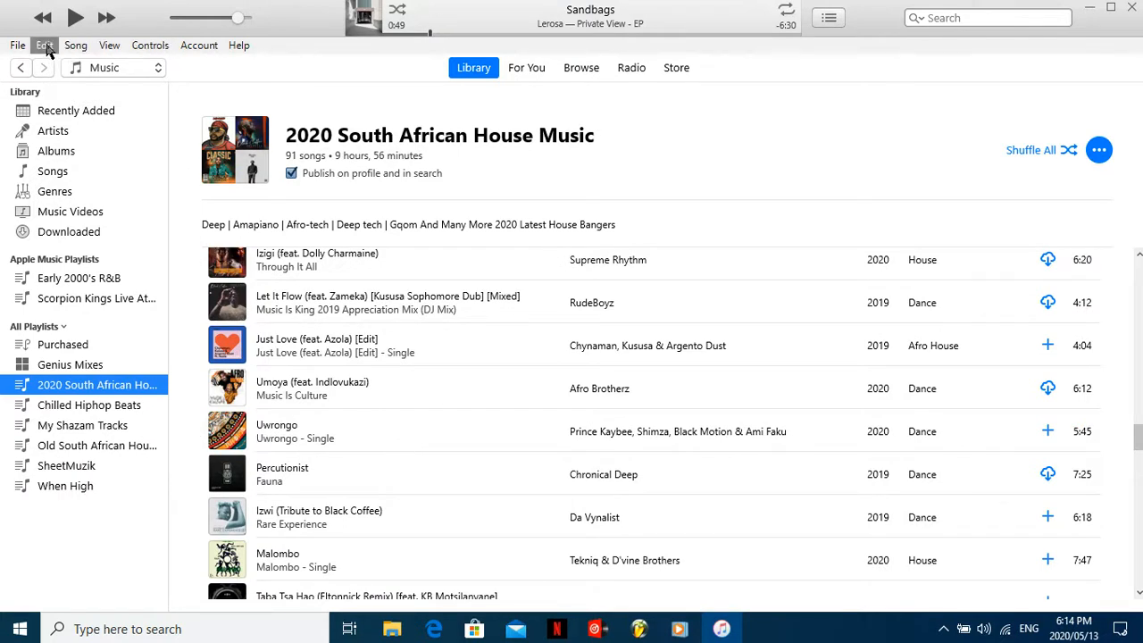
# Review the iTunes general preferences and cancel out without changing anything
pyautogui.click(43, 44)
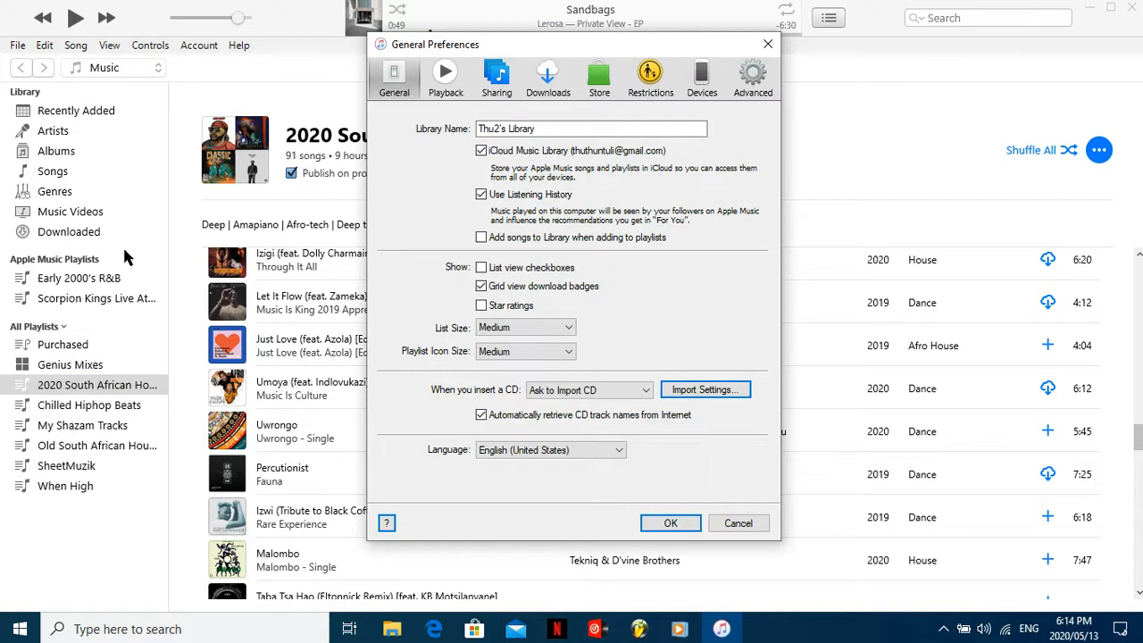
pyautogui.moveTo(740, 523)
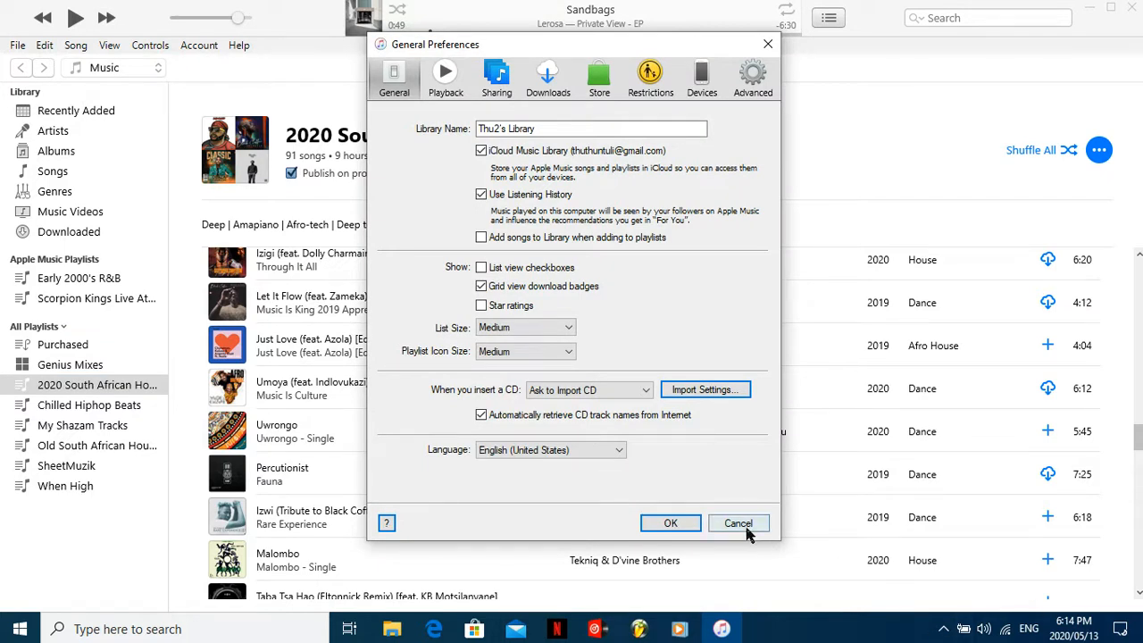
pyautogui.click(738, 522)
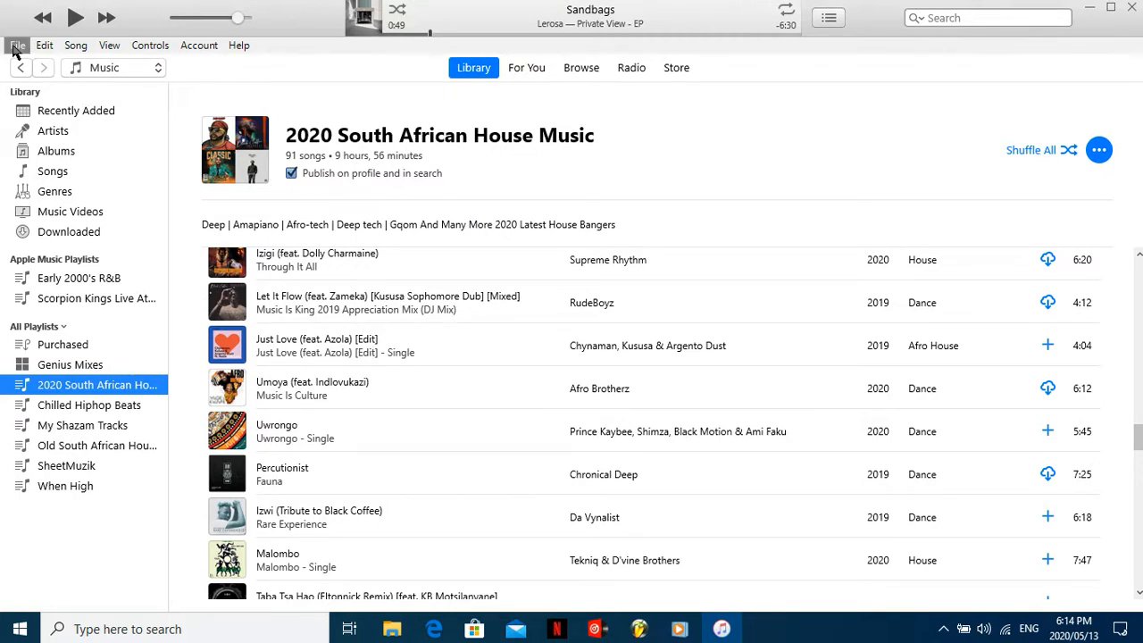
pyautogui.click(17, 45)
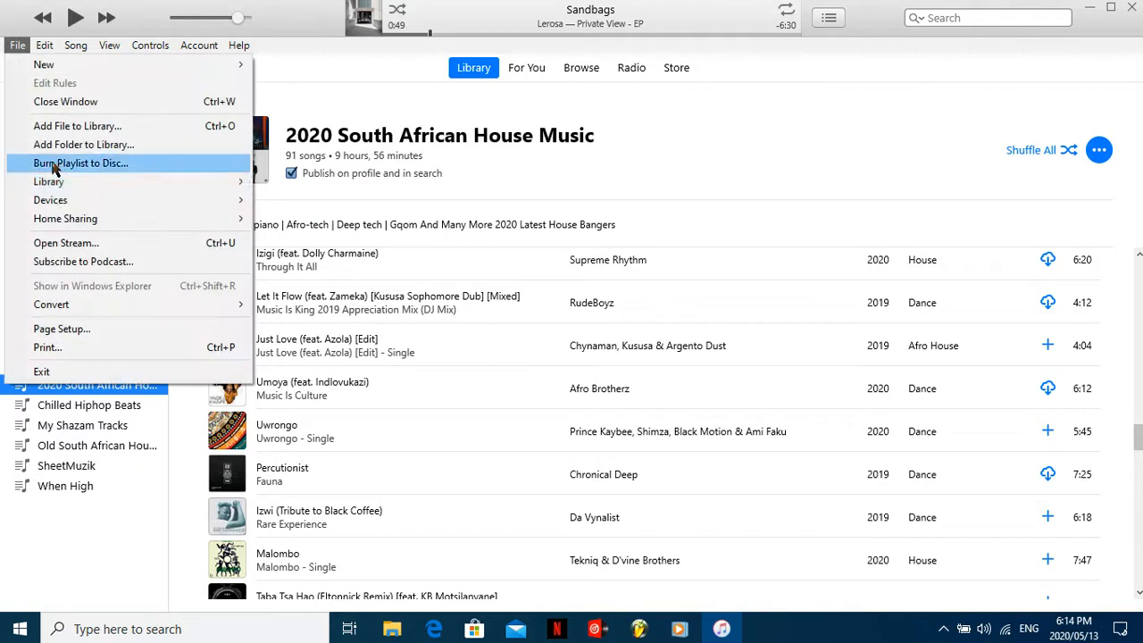
pyautogui.moveTo(48, 183)
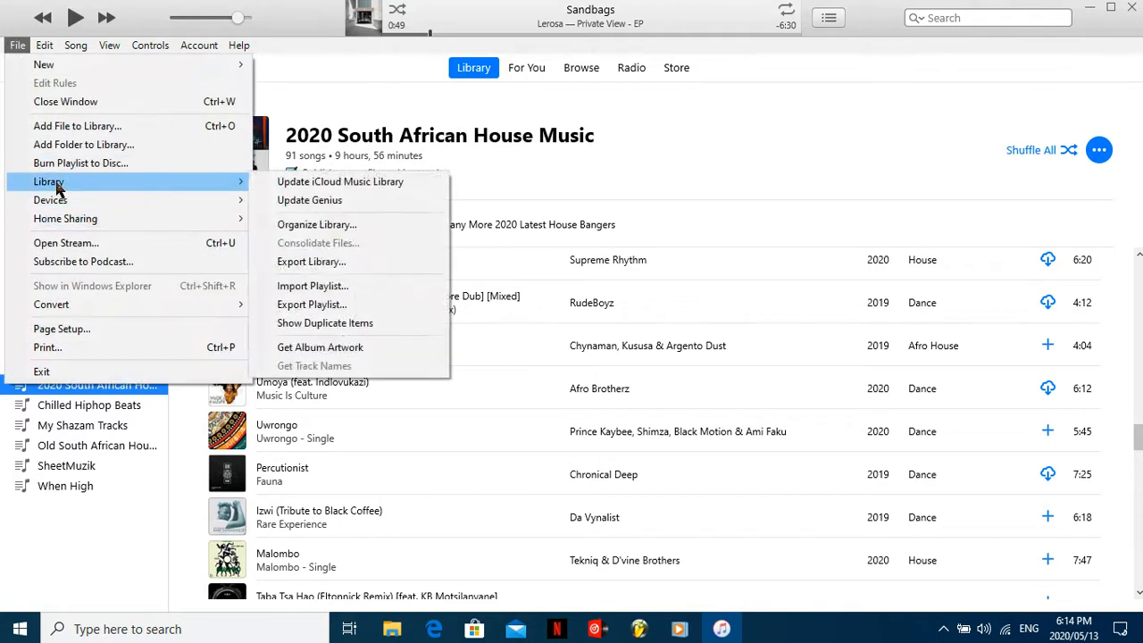
pyautogui.moveTo(311, 304)
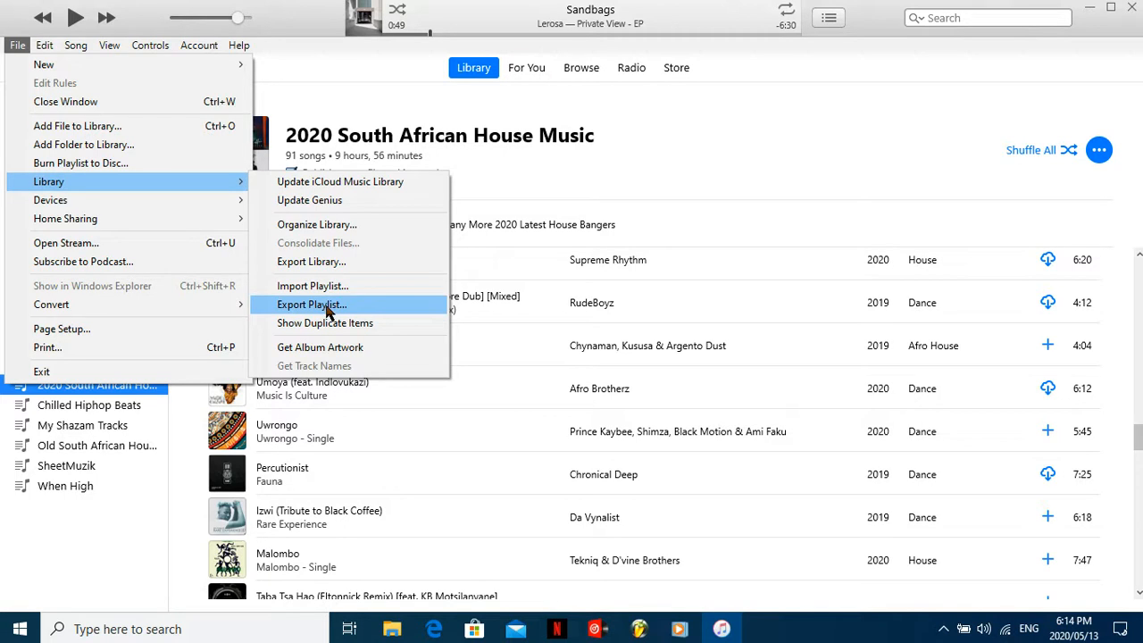
pyautogui.moveTo(321, 285)
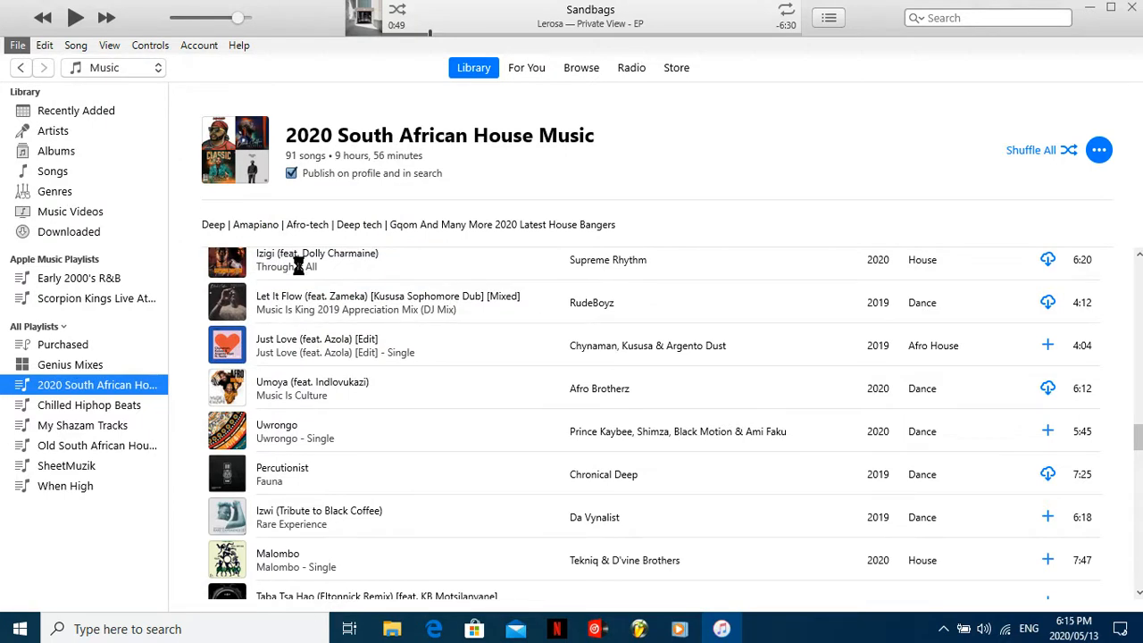
pyautogui.moveTo(590, 137)
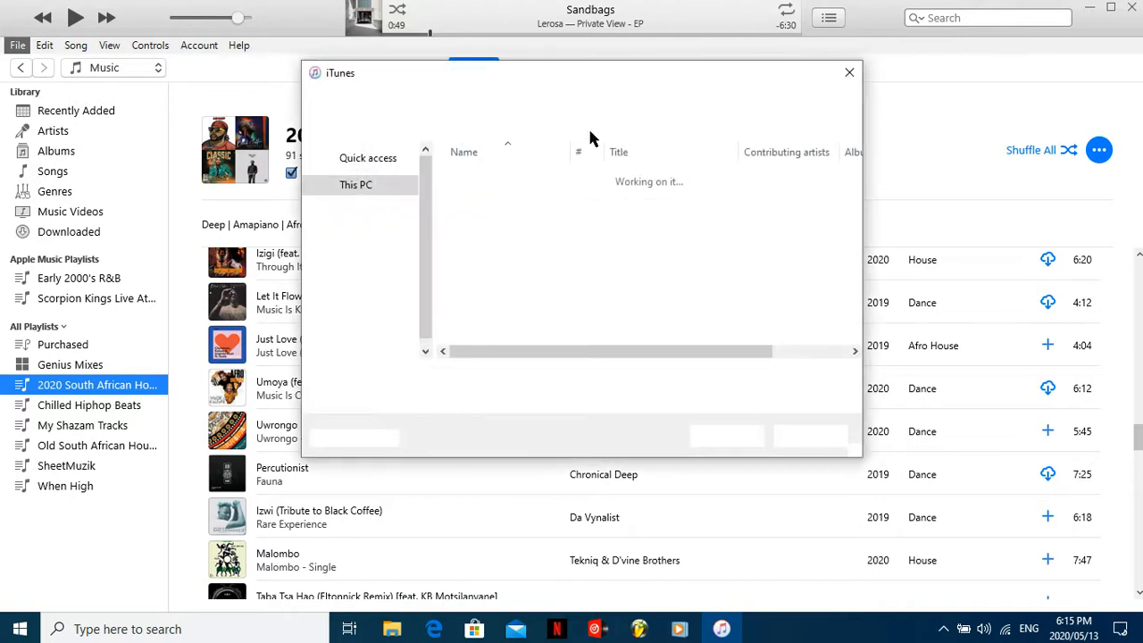
pyautogui.moveTo(582, 139)
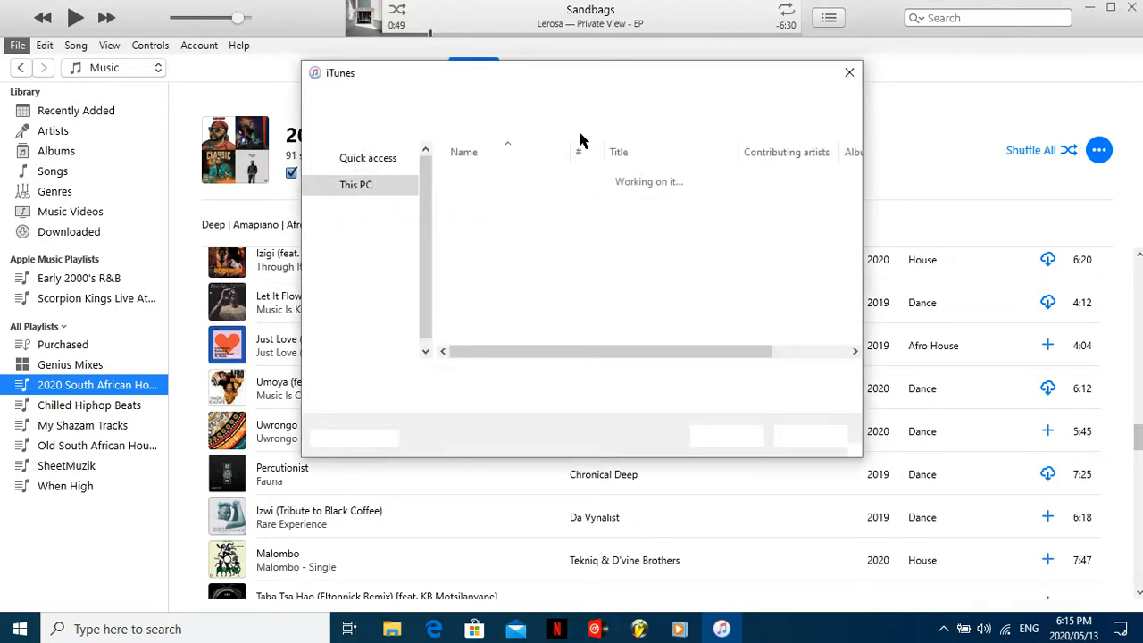
pyautogui.moveTo(476, 239)
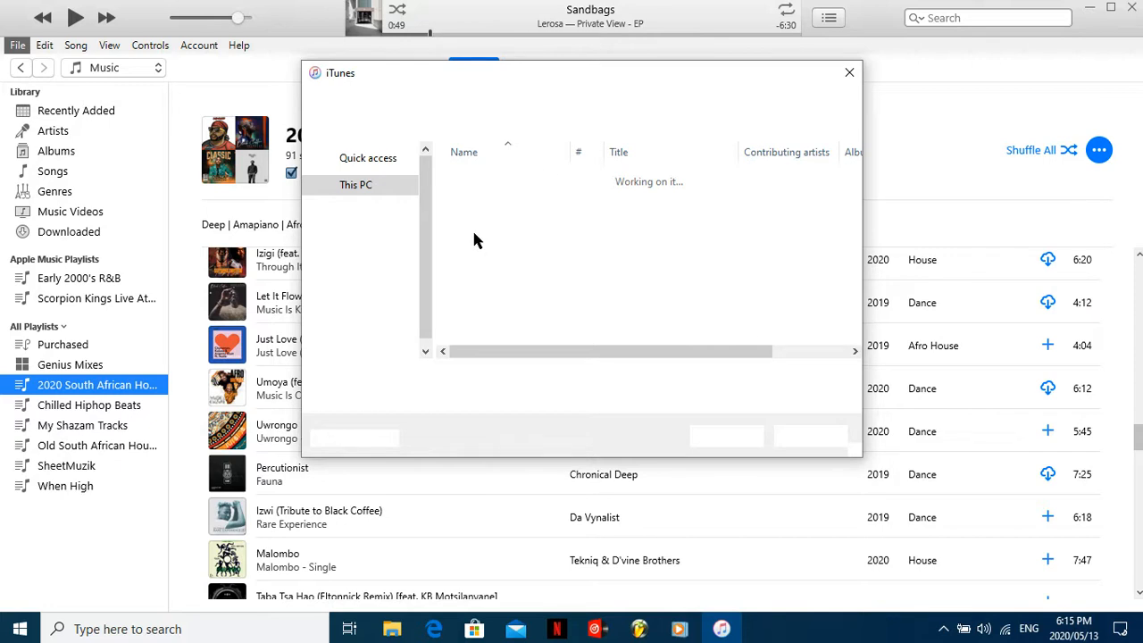
pyautogui.moveTo(455, 234)
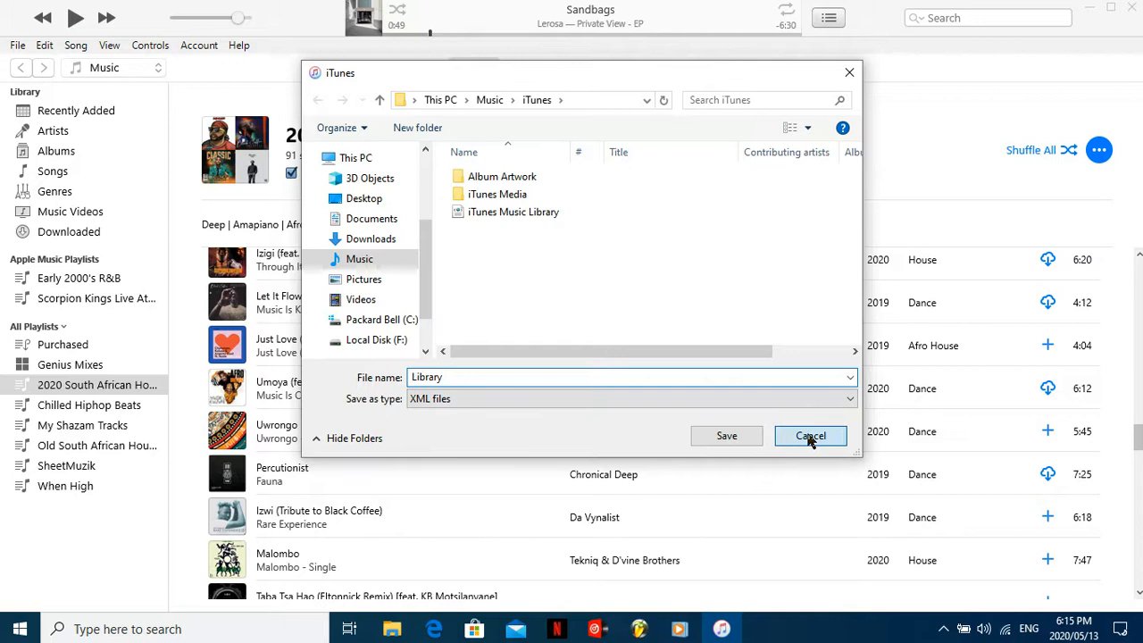
pyautogui.click(811, 436)
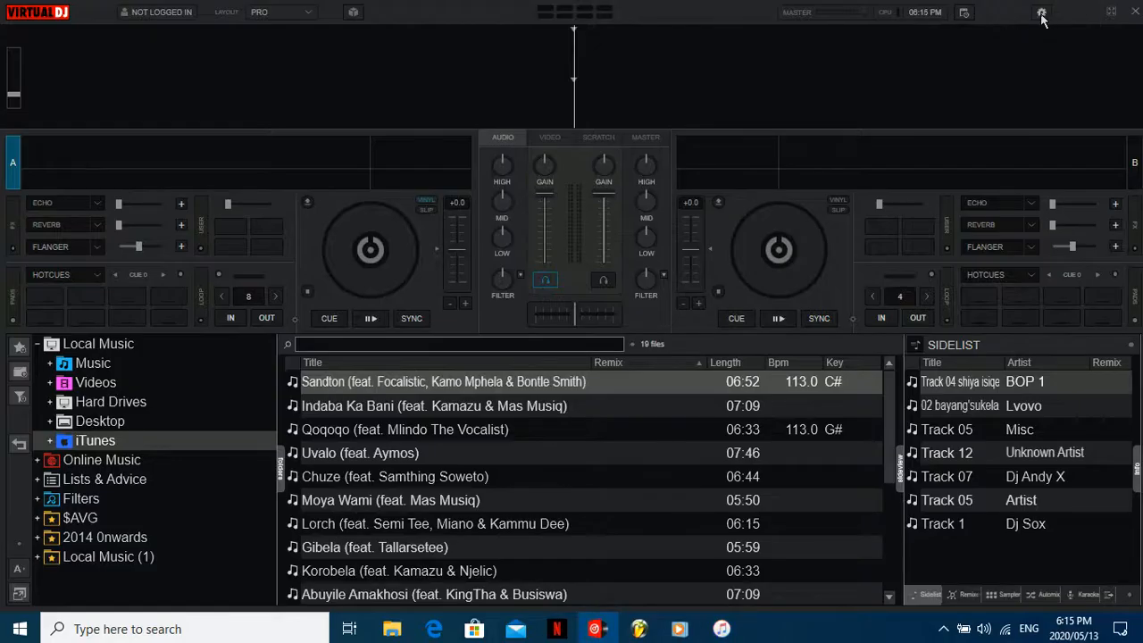
# Show all VirtualDJ options and scroll down to the browser settings
pyautogui.click(1041, 14)
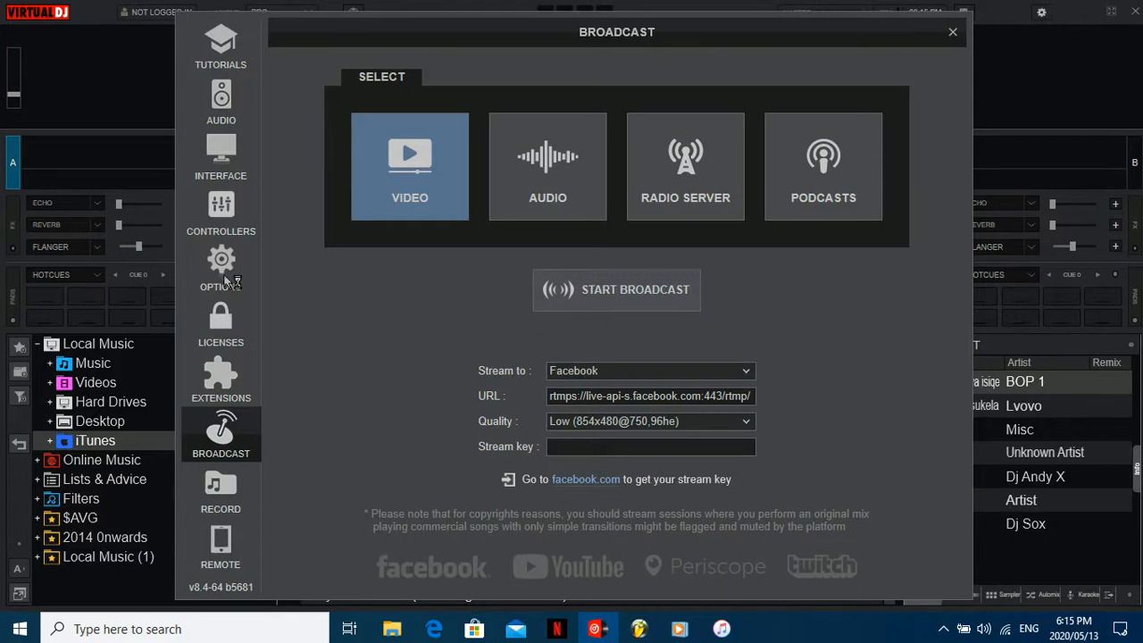
pyautogui.click(221, 268)
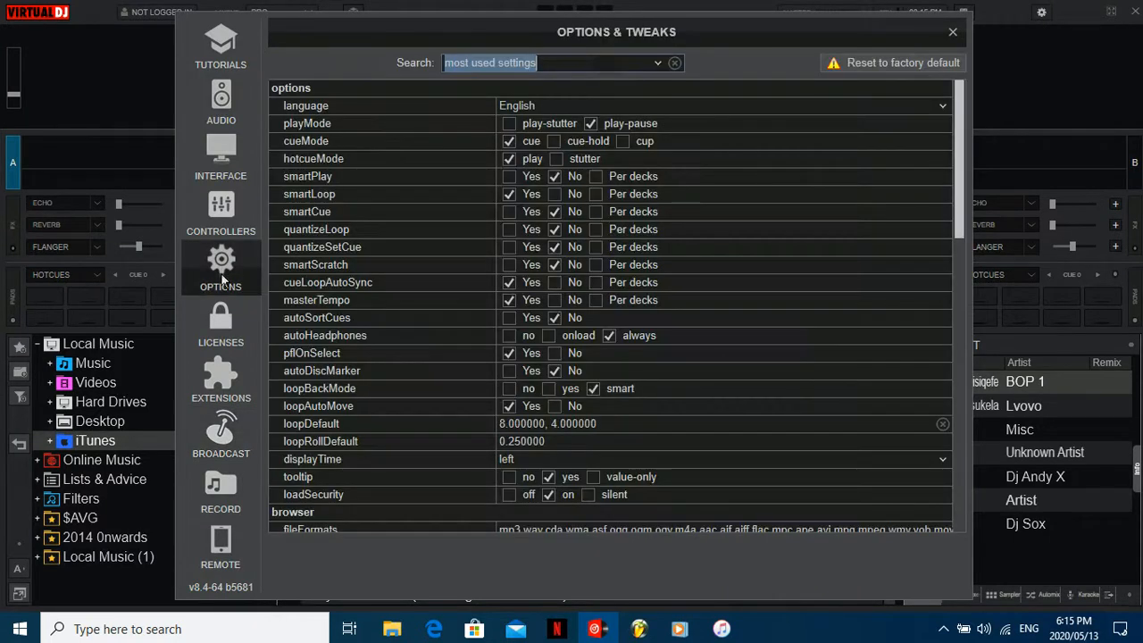
pyautogui.moveTo(789, 353)
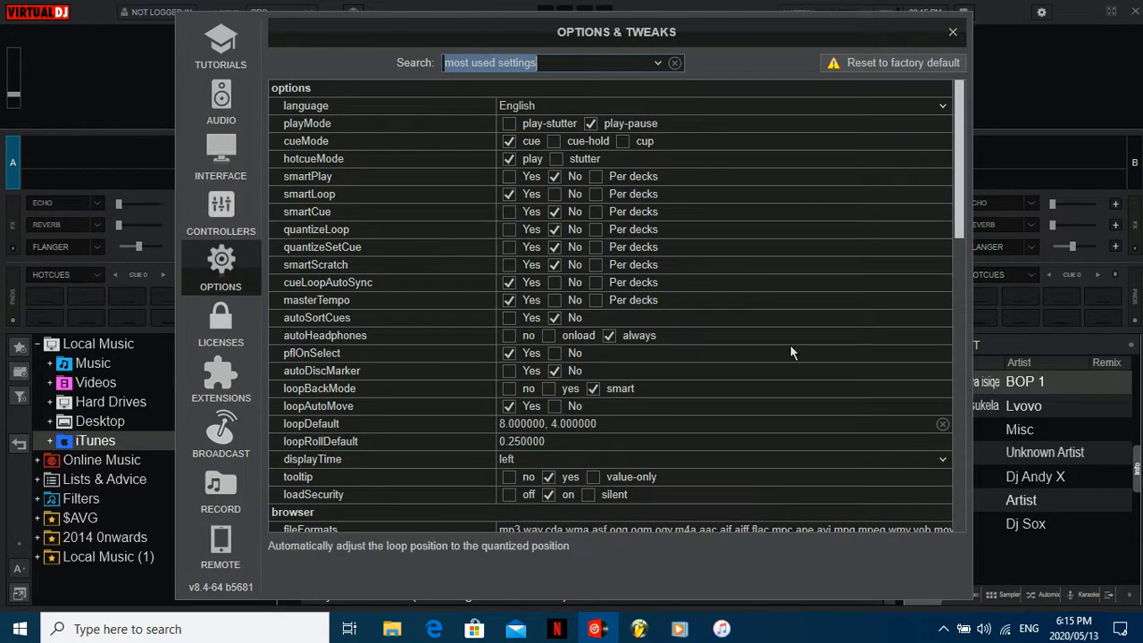
pyautogui.scroll(-3)
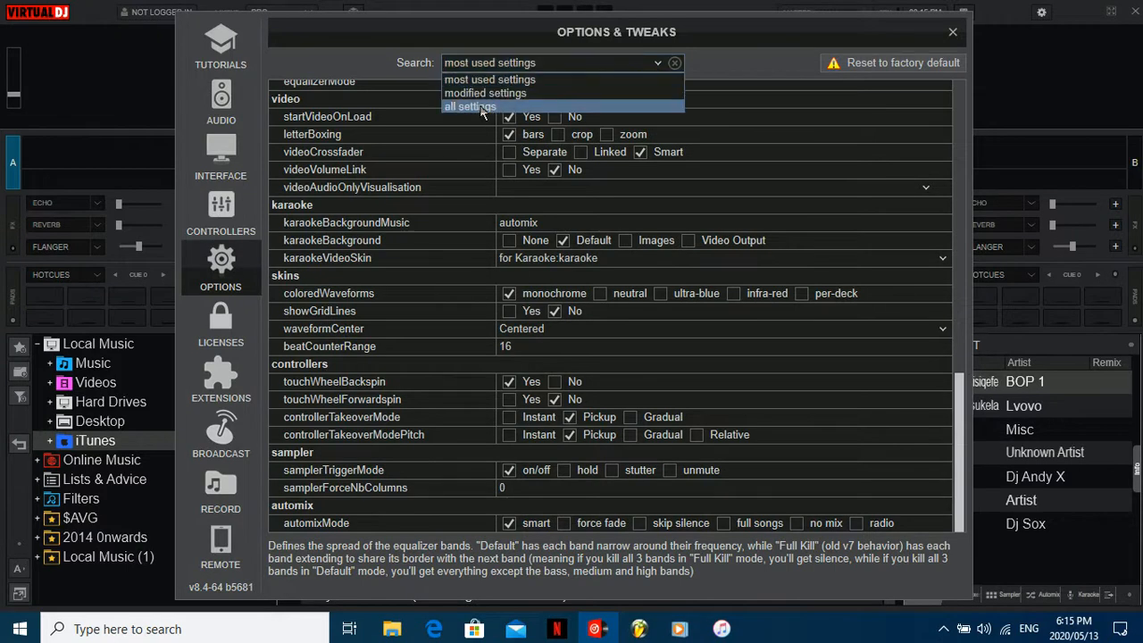
pyautogui.click(468, 107)
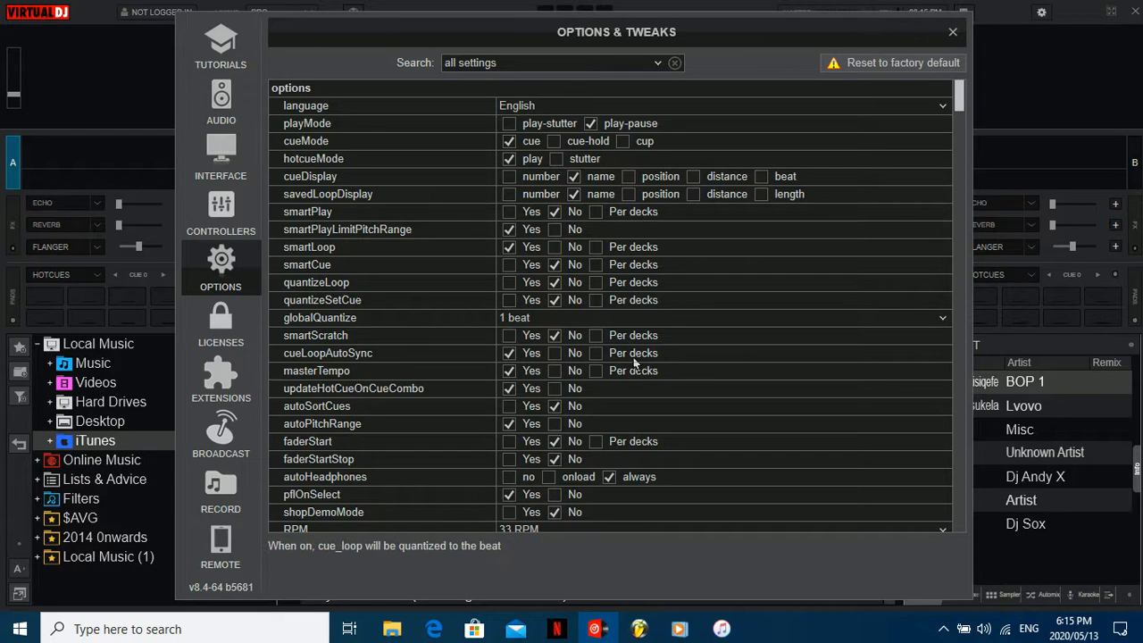
pyautogui.scroll(-3)
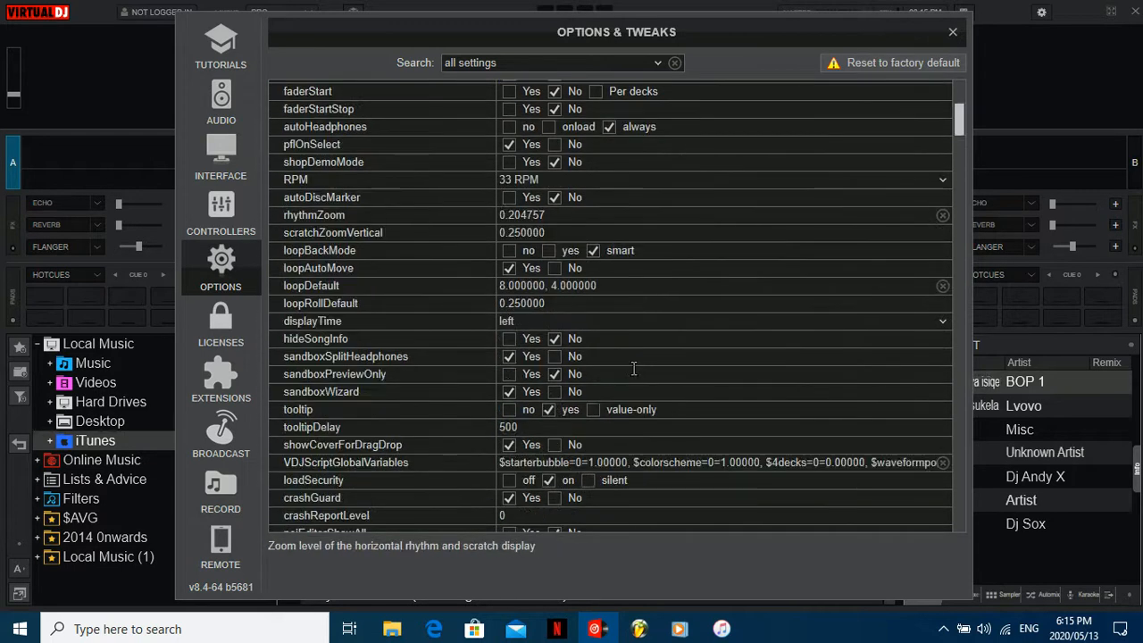
pyautogui.scroll(-3)
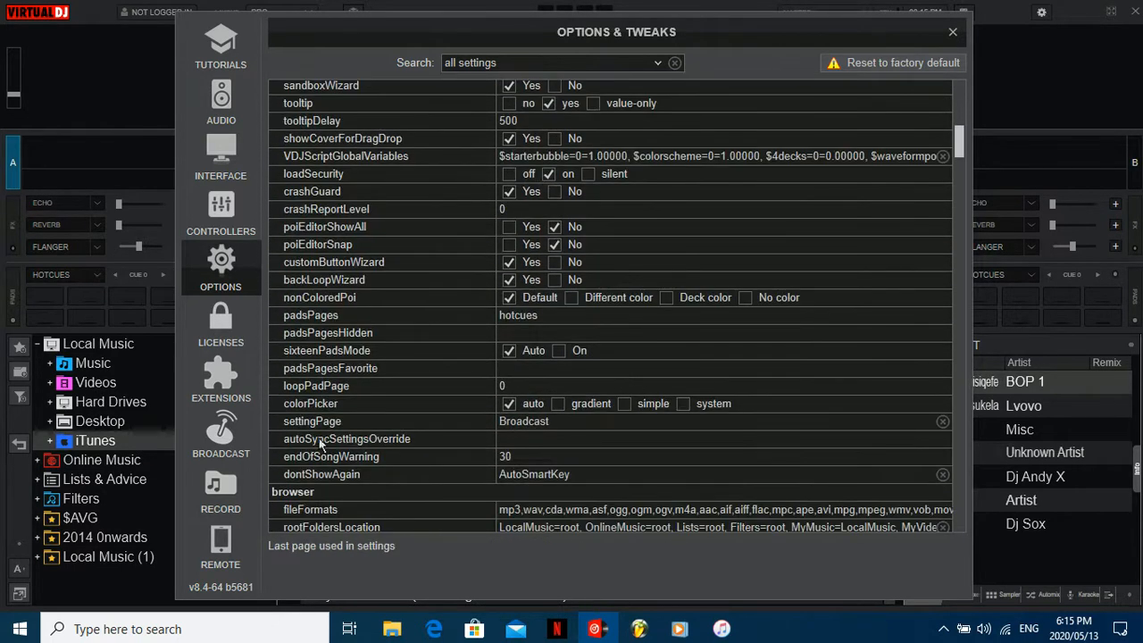
pyautogui.scroll(-3)
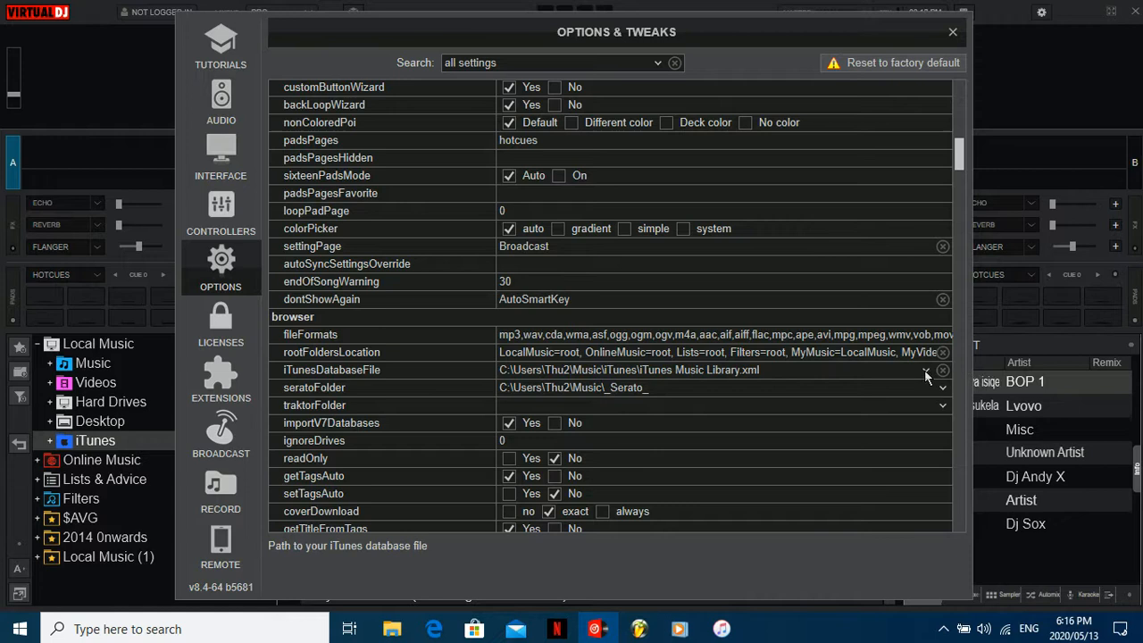
# Confirm iTunesDatabaseFile points to iTunes Music Library.xml and return to the decks
pyautogui.click(925, 370)
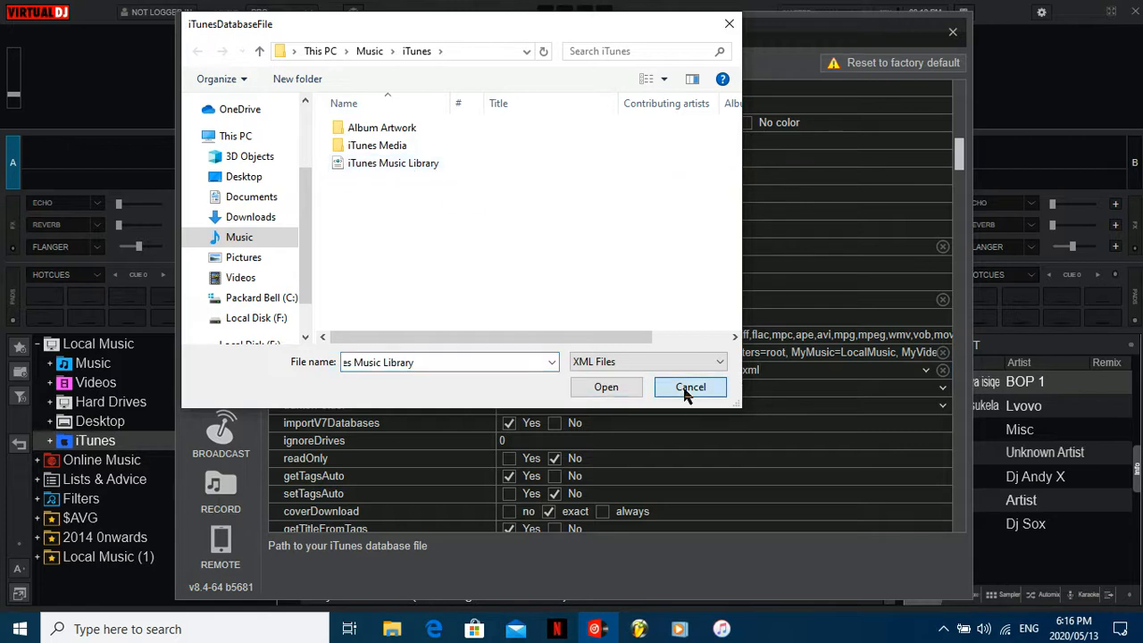
pyautogui.click(690, 386)
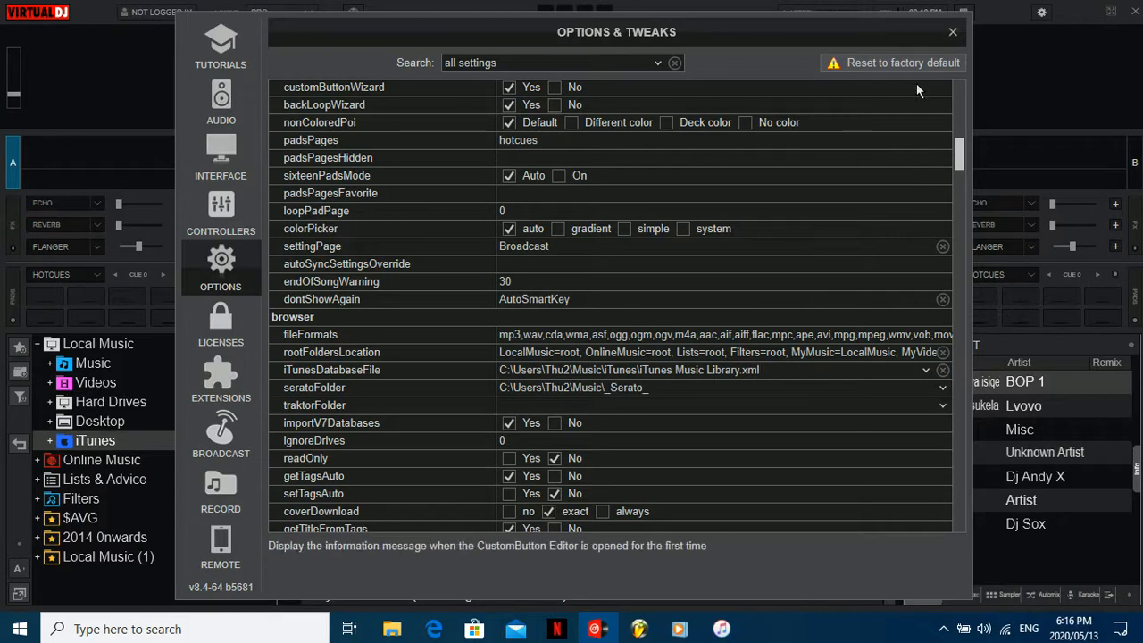
pyautogui.moveTo(628, 536)
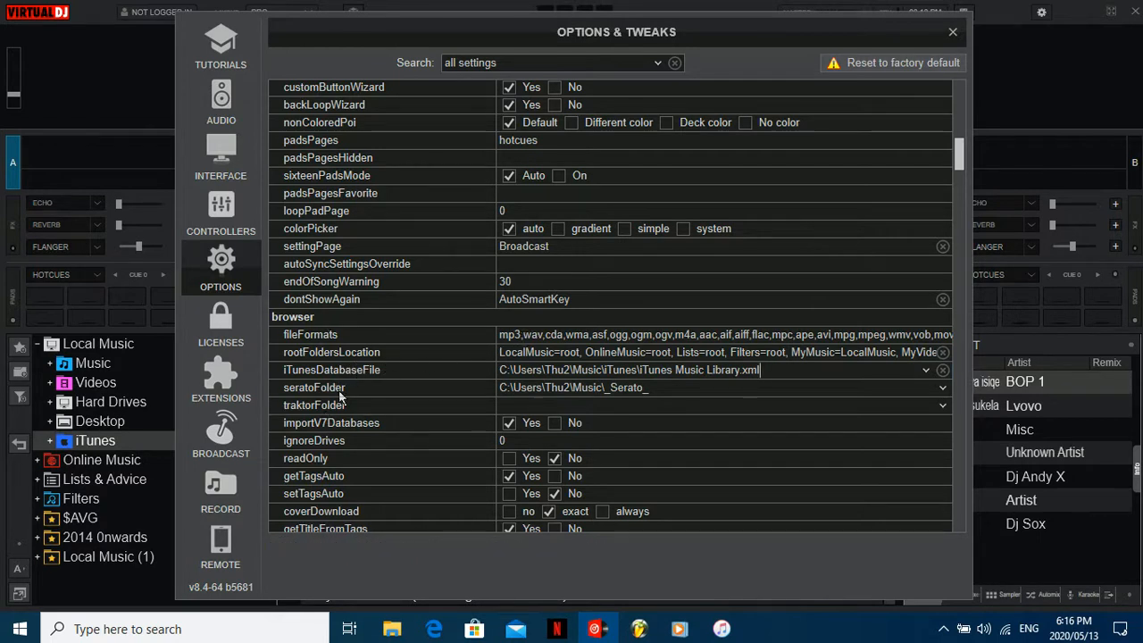
pyautogui.moveTo(314, 386)
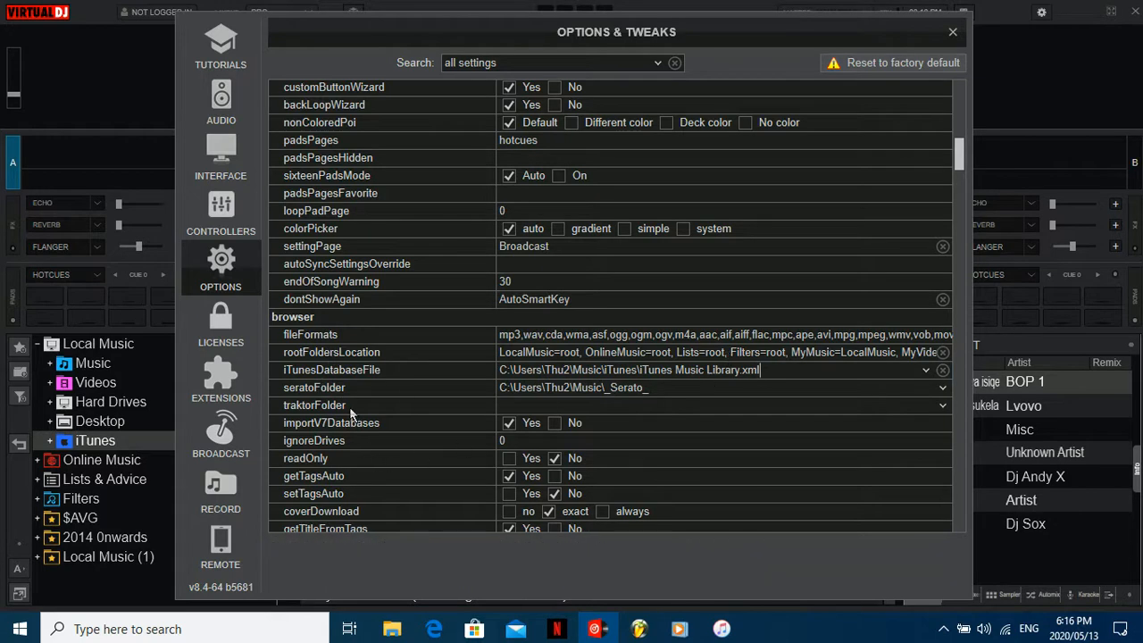
pyautogui.scroll(-3)
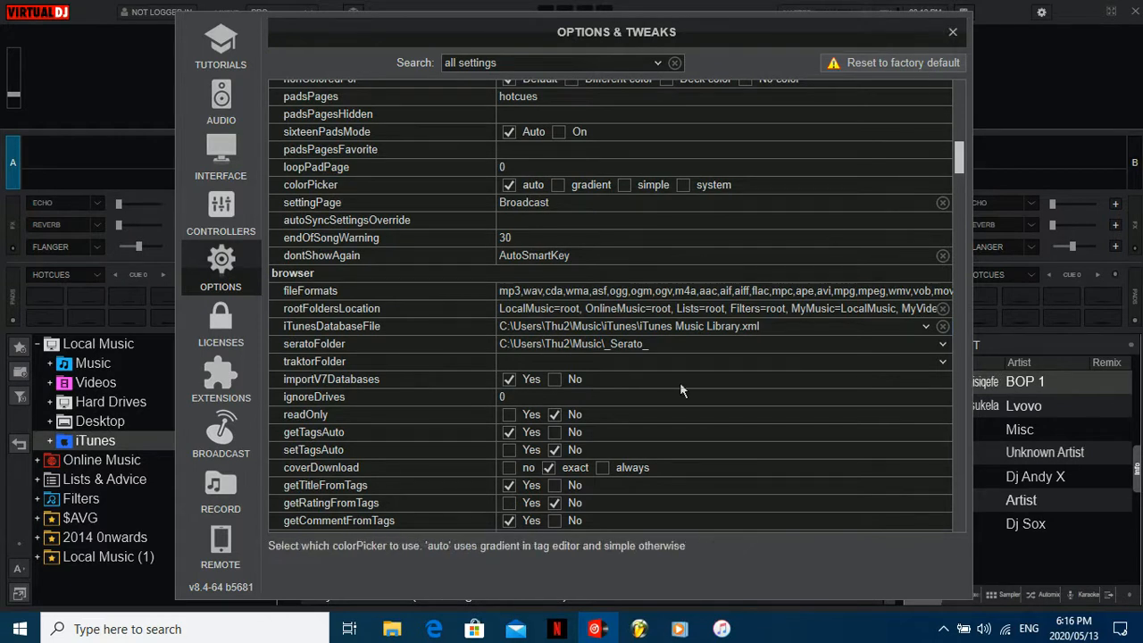
pyautogui.click(952, 32)
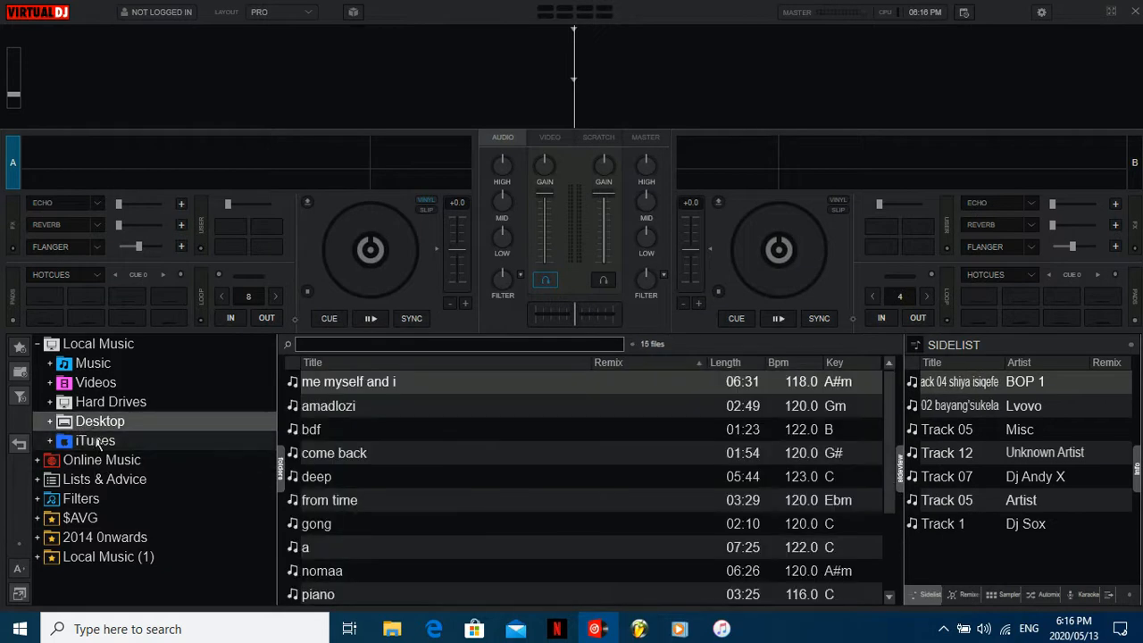
# Expand the iTunes folder and look inside the 2020 South African House Music and Early 2000's R&B playlists
pyautogui.click(94, 439)
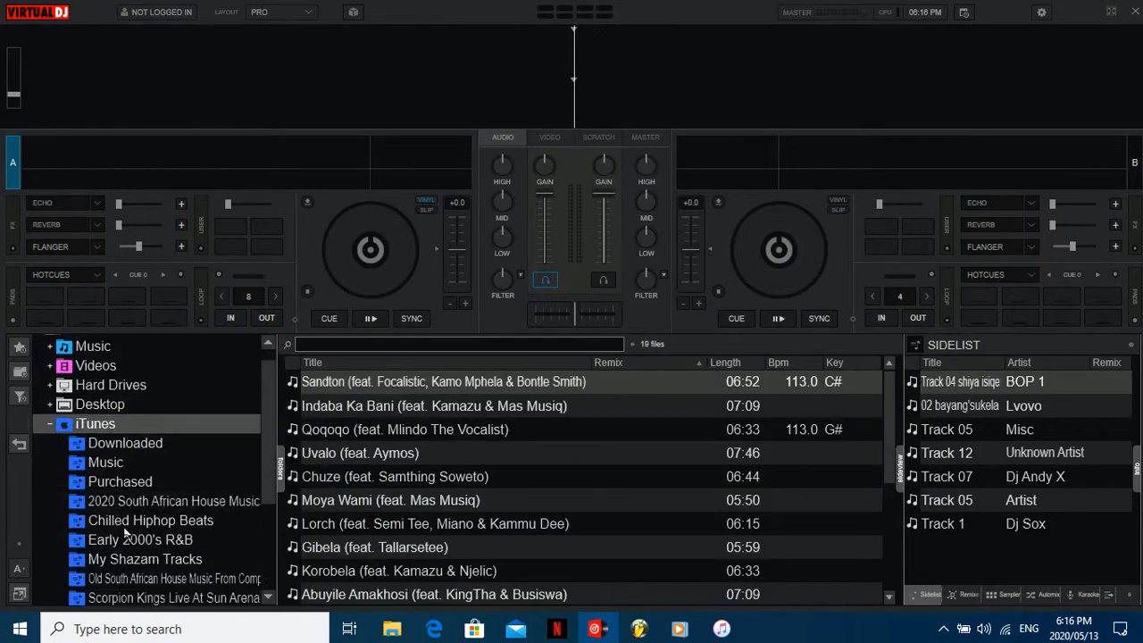
pyautogui.scroll(-3)
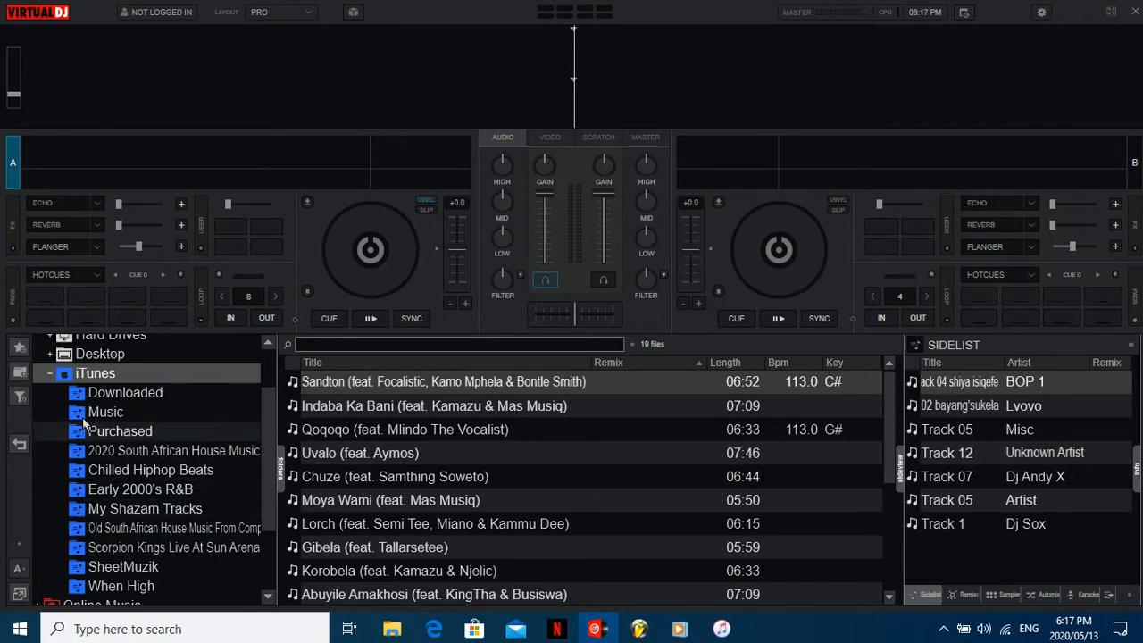
pyautogui.click(174, 450)
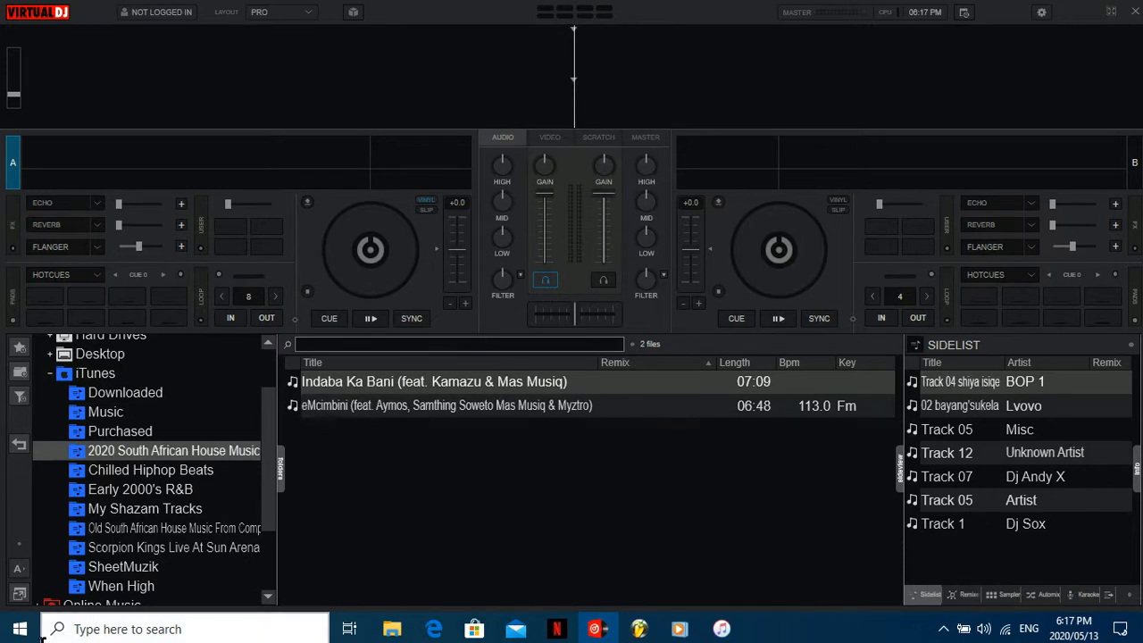
pyautogui.click(139, 490)
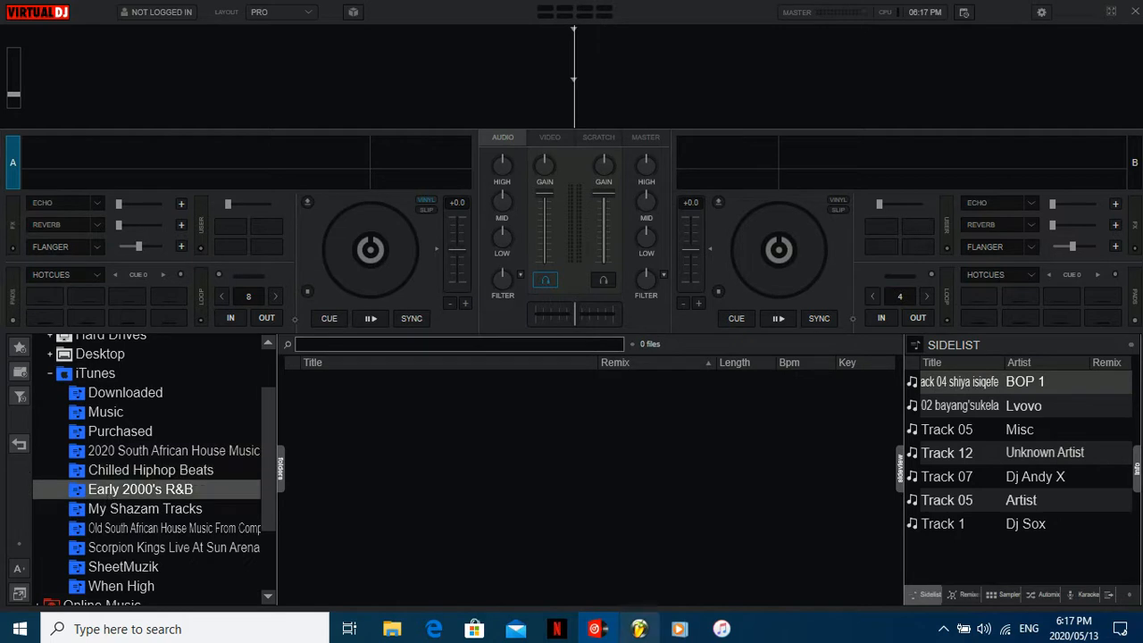
# Compare with the 91-song house playlist in iTunes, then return to VirtualDJ's playlist view
pyautogui.click(722, 629)
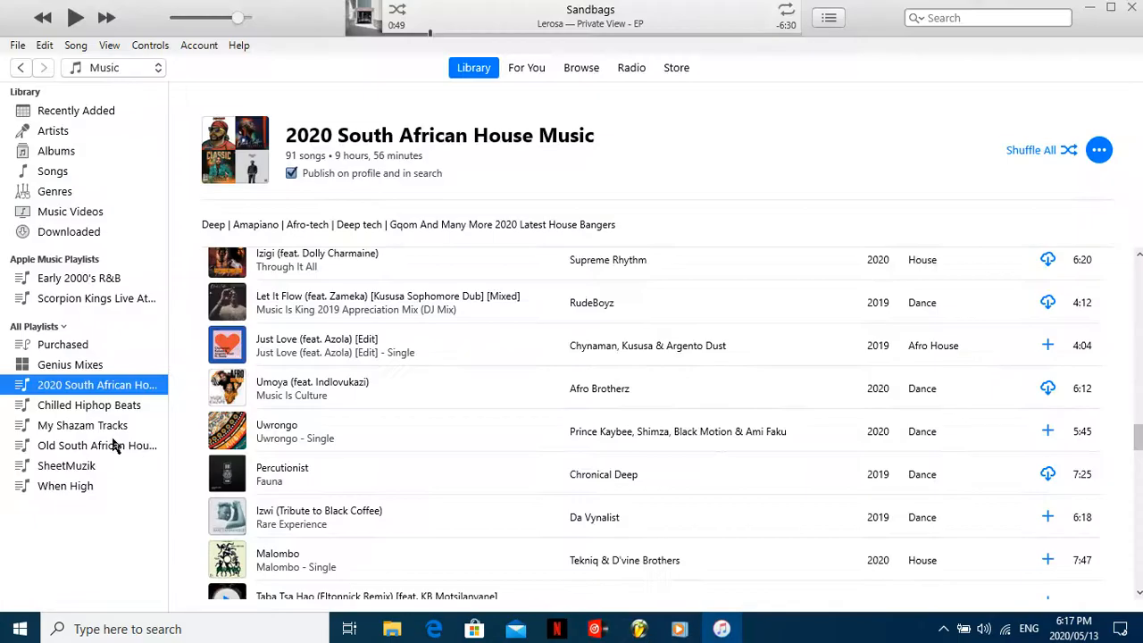
pyautogui.moveTo(68, 430)
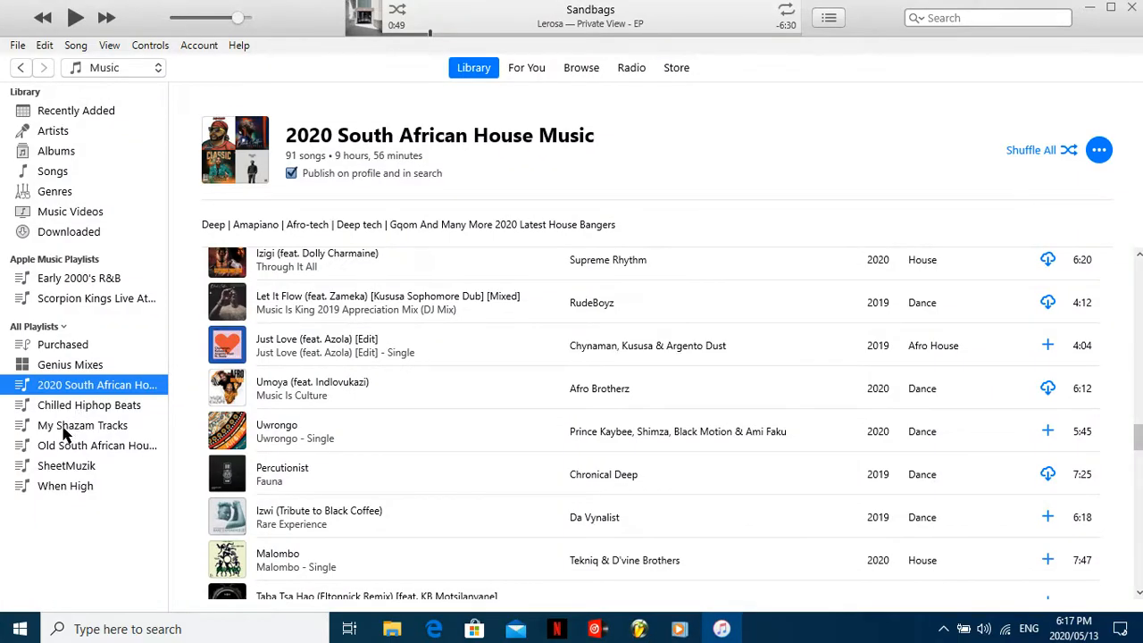
pyautogui.click(82, 425)
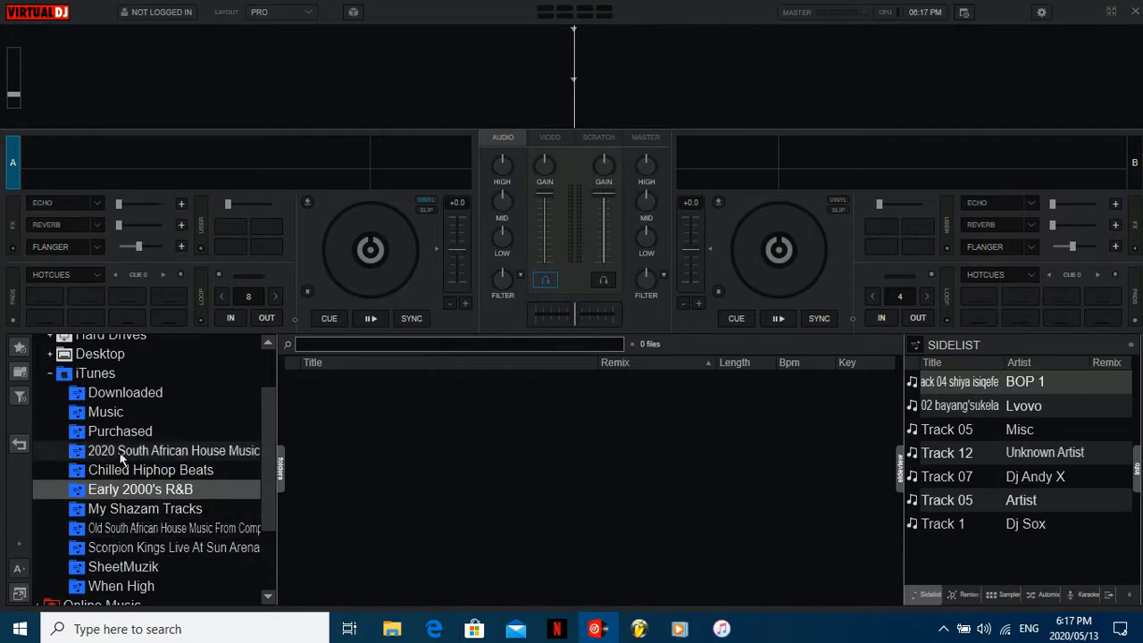
# Show the Purchased playlist's tracks and load Sandton onto the left deck
pyautogui.click(175, 450)
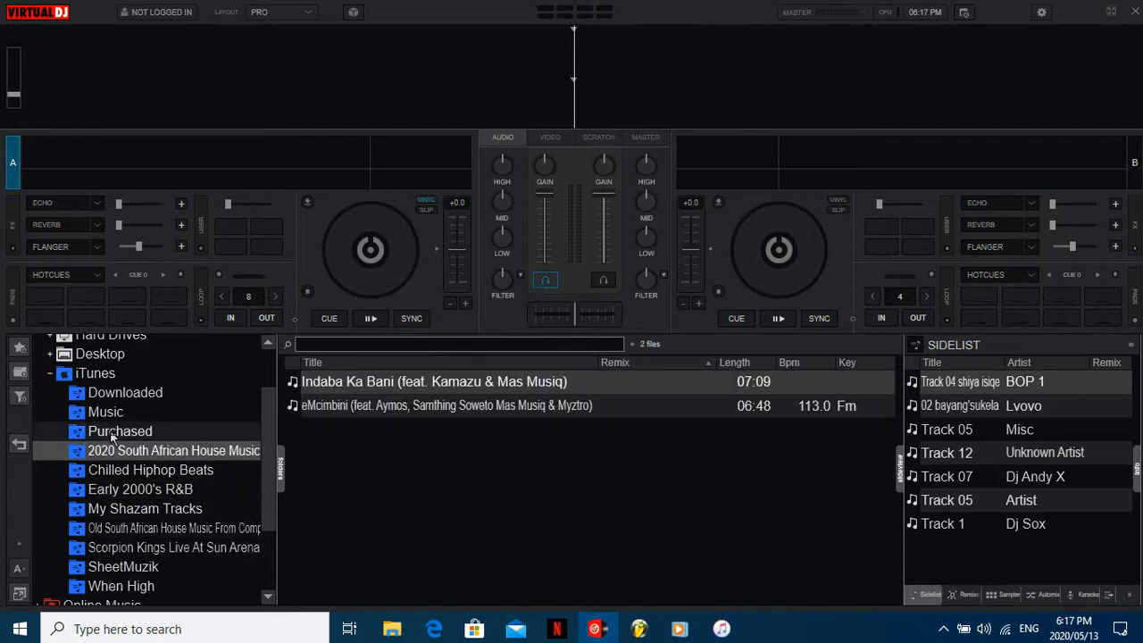
pyautogui.click(120, 430)
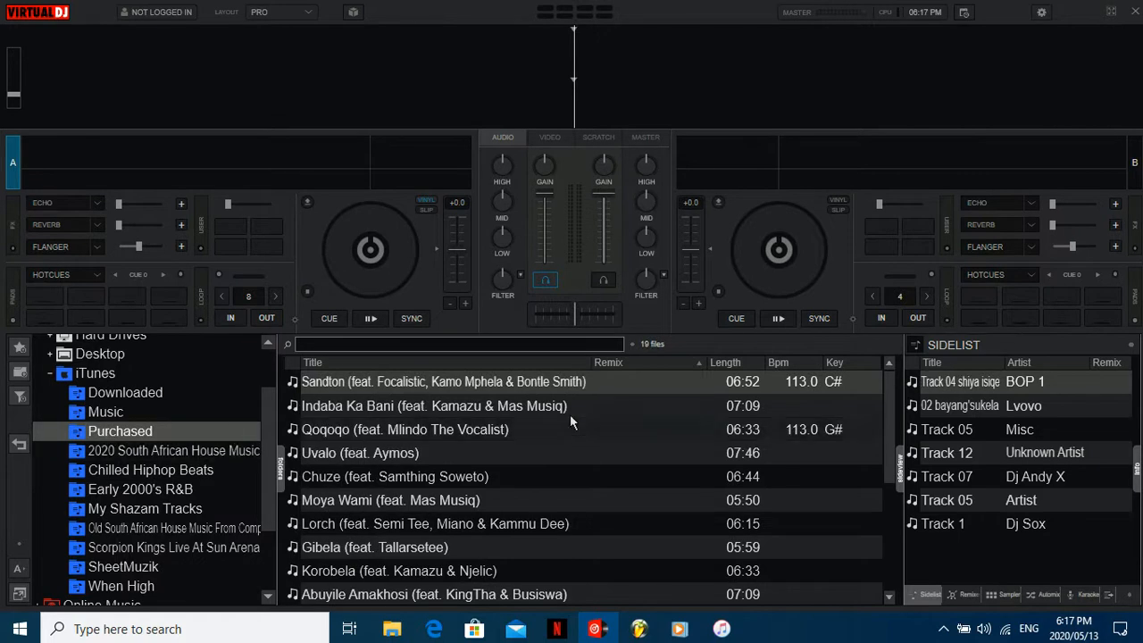
pyautogui.scroll(-3)
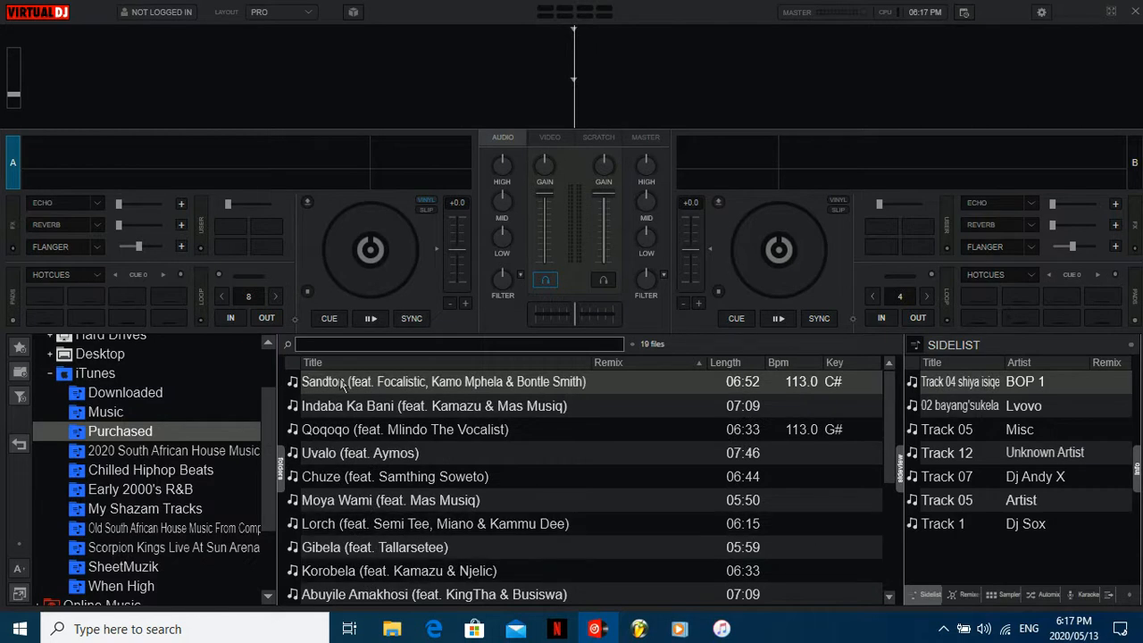
pyautogui.doubleClick(443, 383)
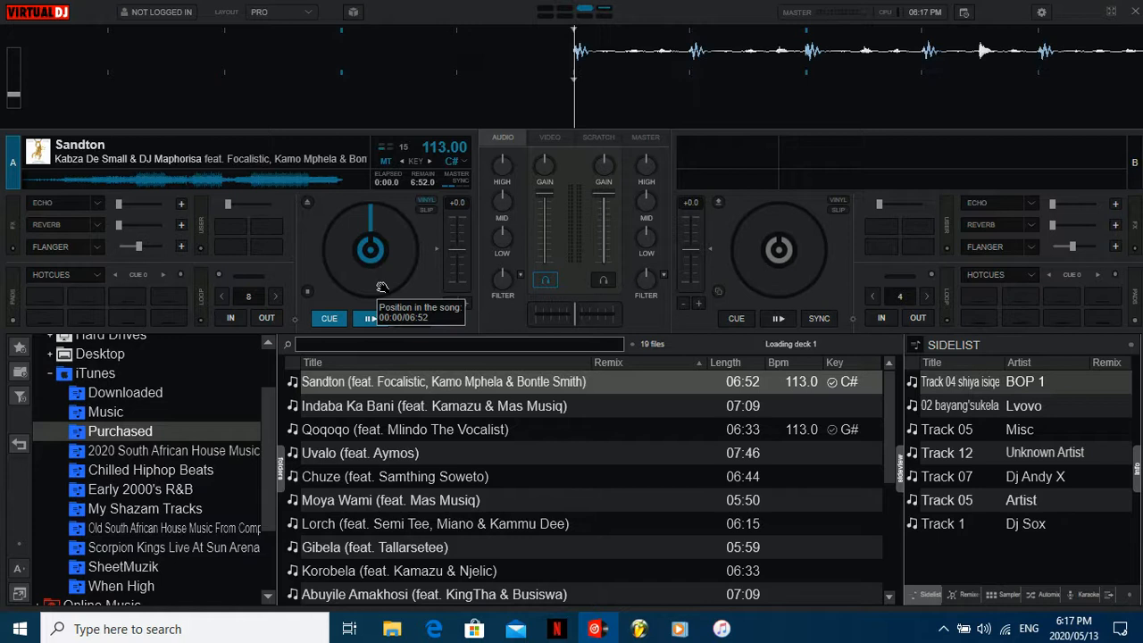
# Start Sandton playing on the left deck, then switch over to iTunes
pyautogui.click(369, 318)
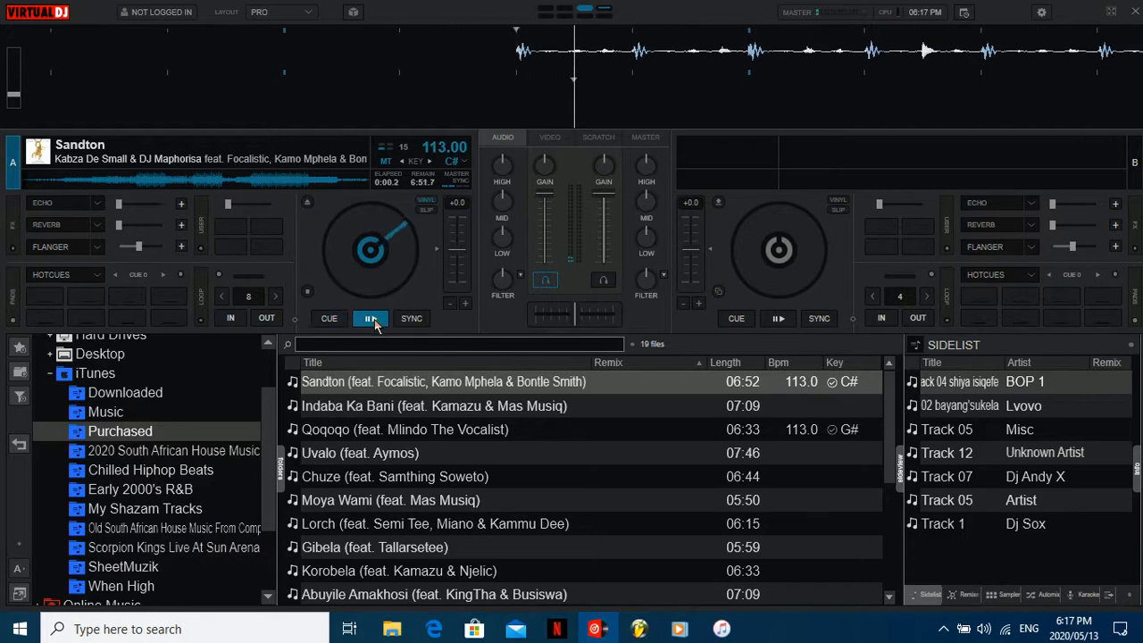
pyautogui.click(370, 317)
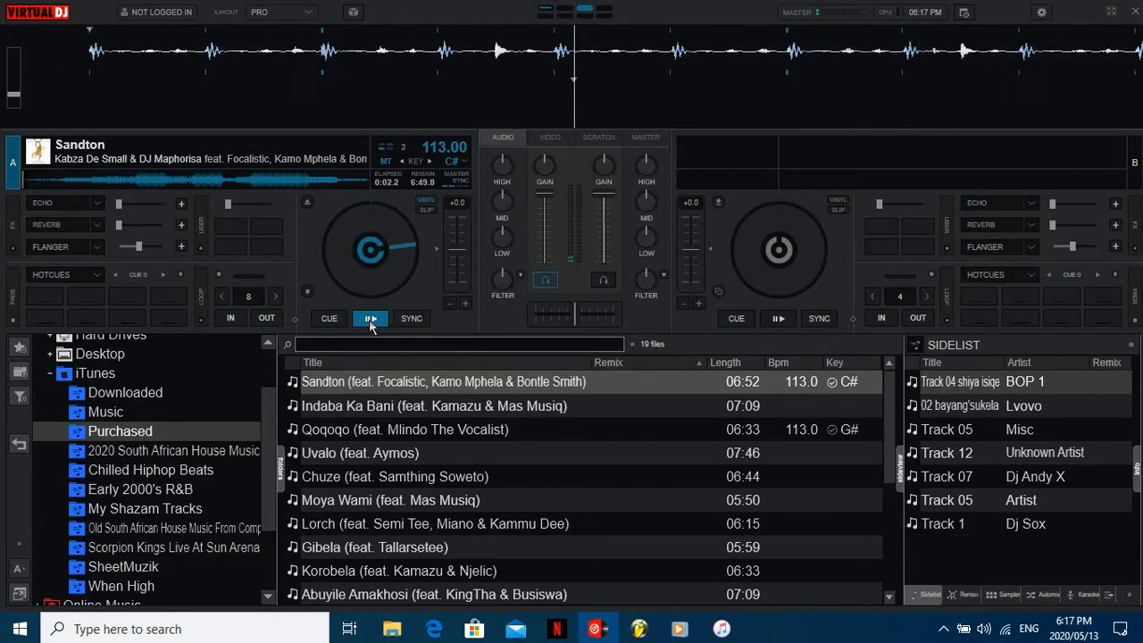
pyautogui.click(371, 318)
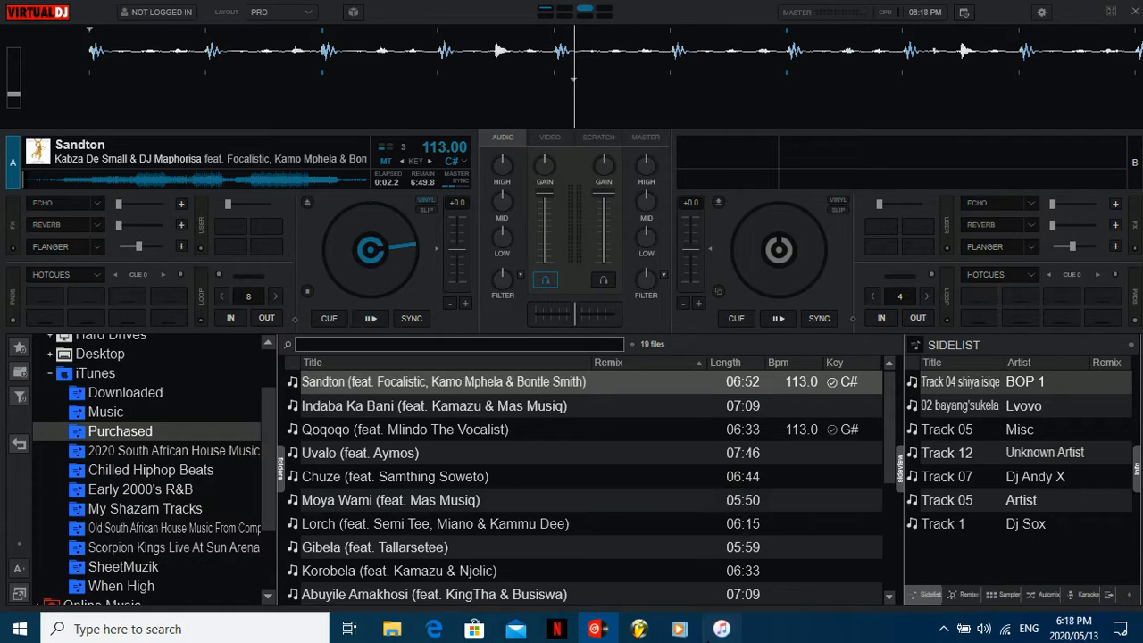
pyautogui.click(719, 628)
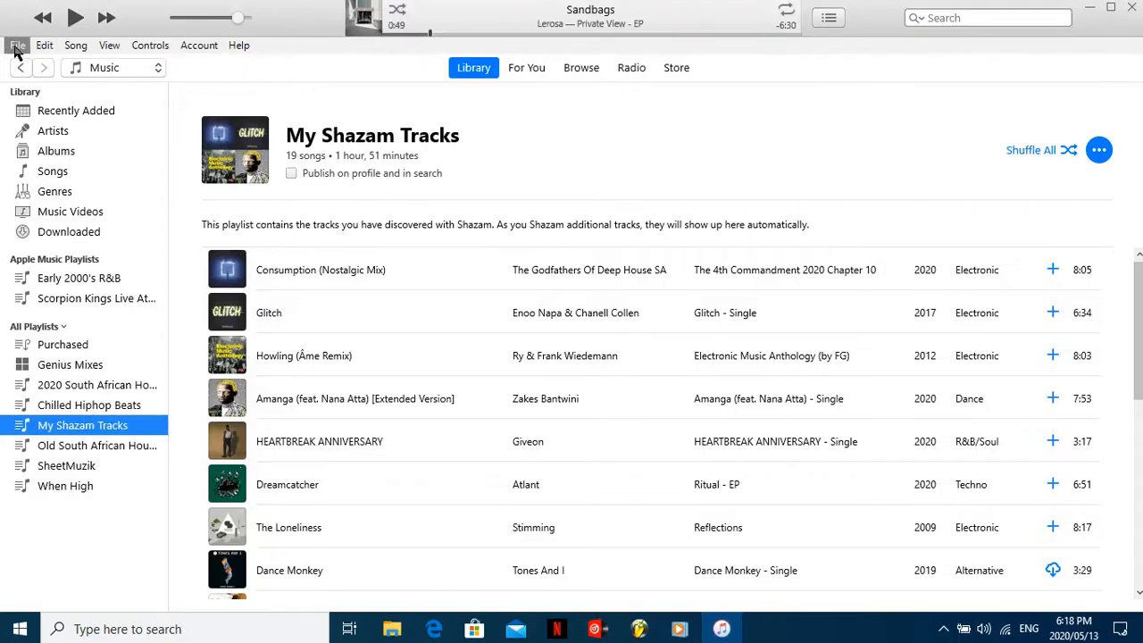
# Look over My Shazam Tracks in iTunes and return to the VirtualDJ decks
pyautogui.click(16, 45)
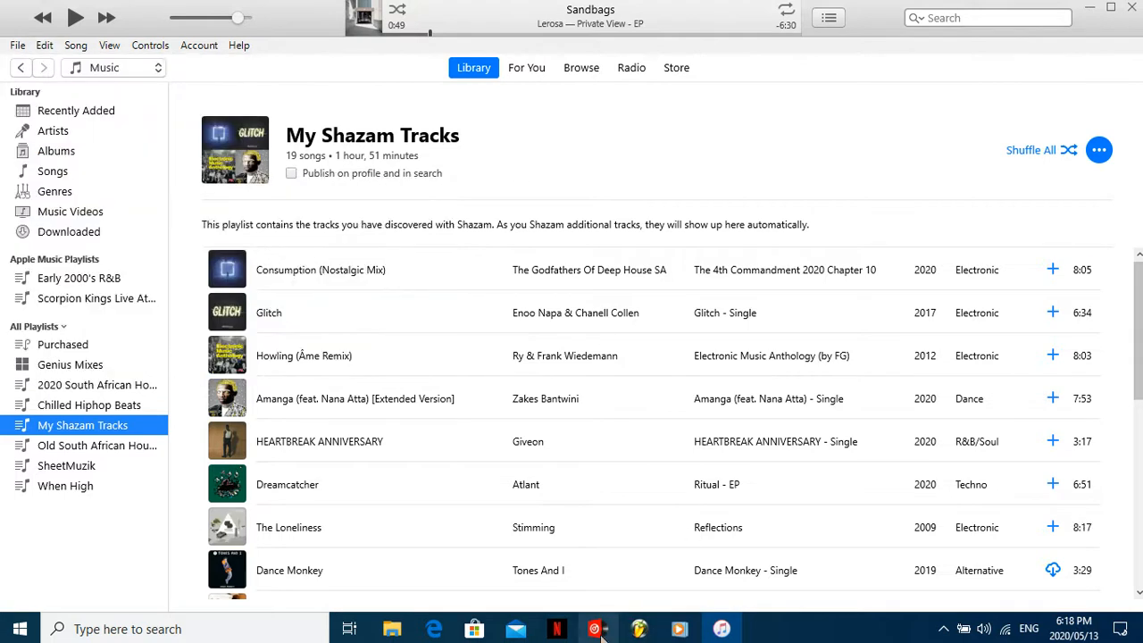
pyautogui.click(596, 628)
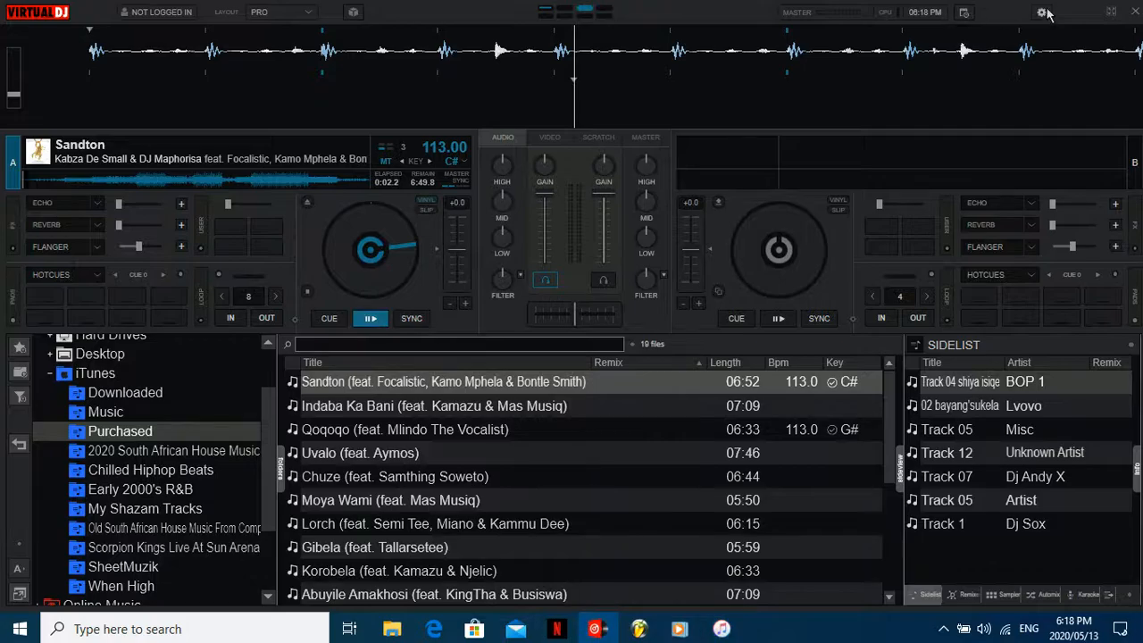
pyautogui.click(1041, 11)
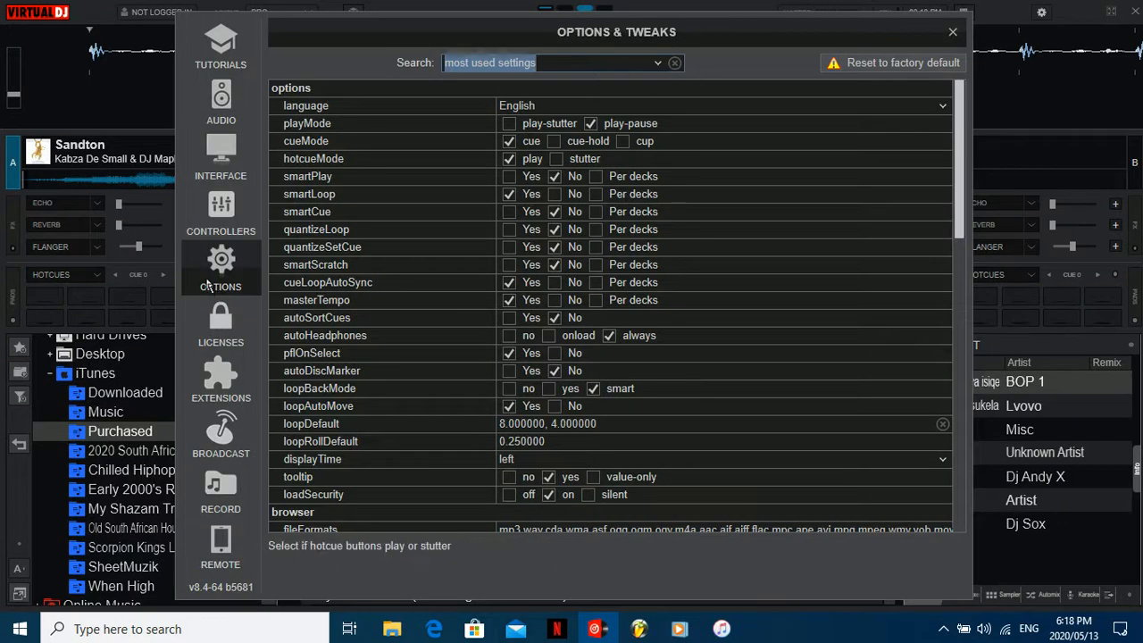
pyautogui.click(657, 62)
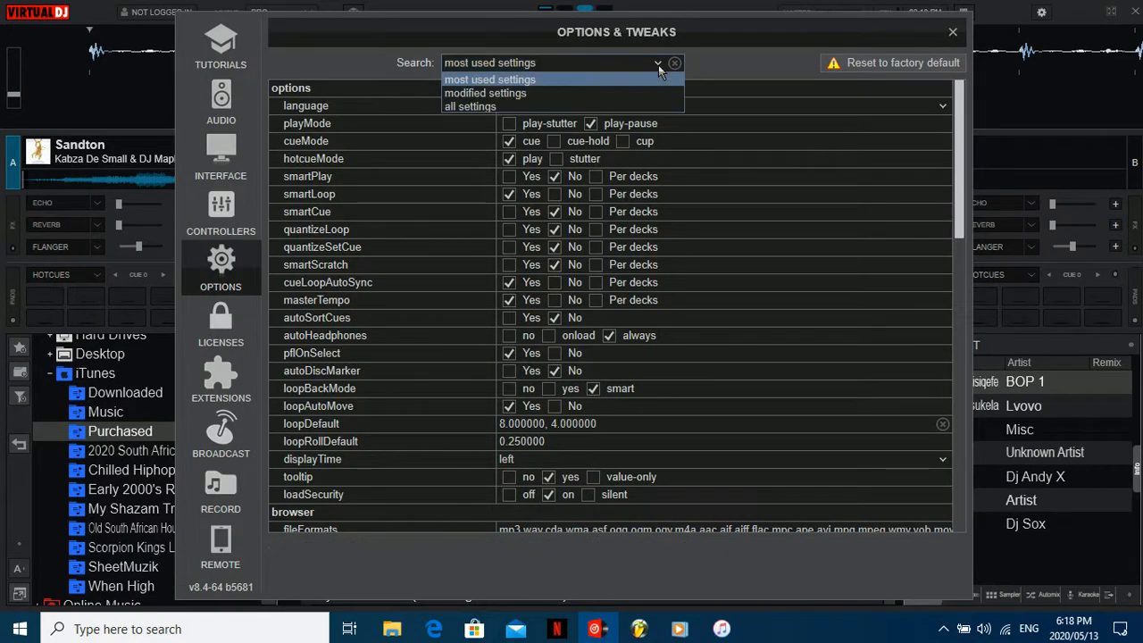
pyautogui.click(469, 107)
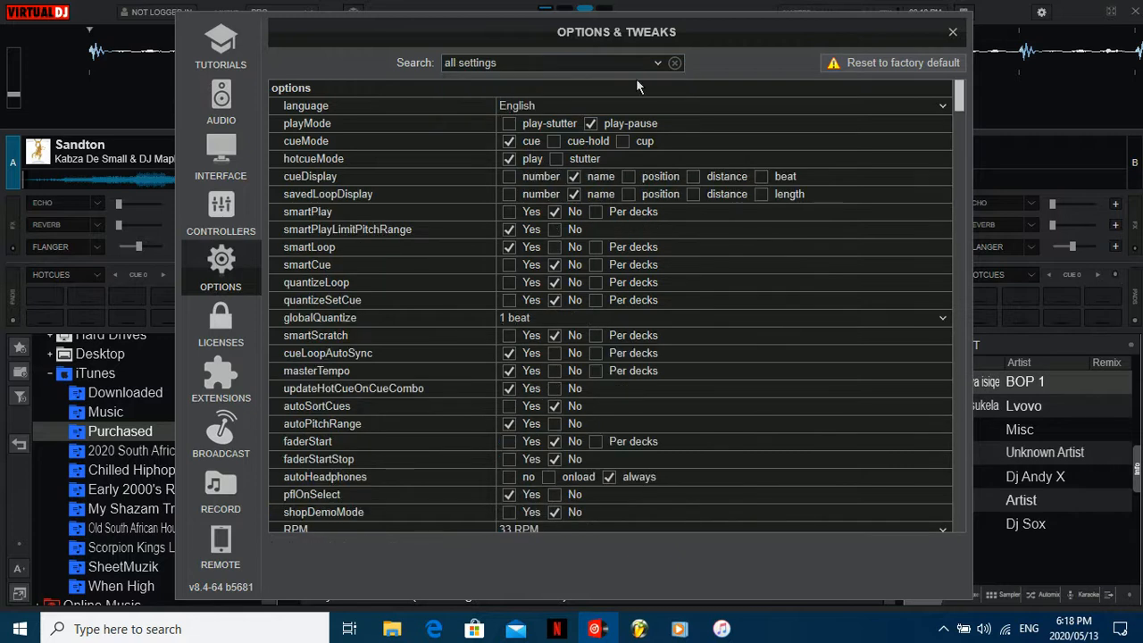
pyautogui.click(563, 63)
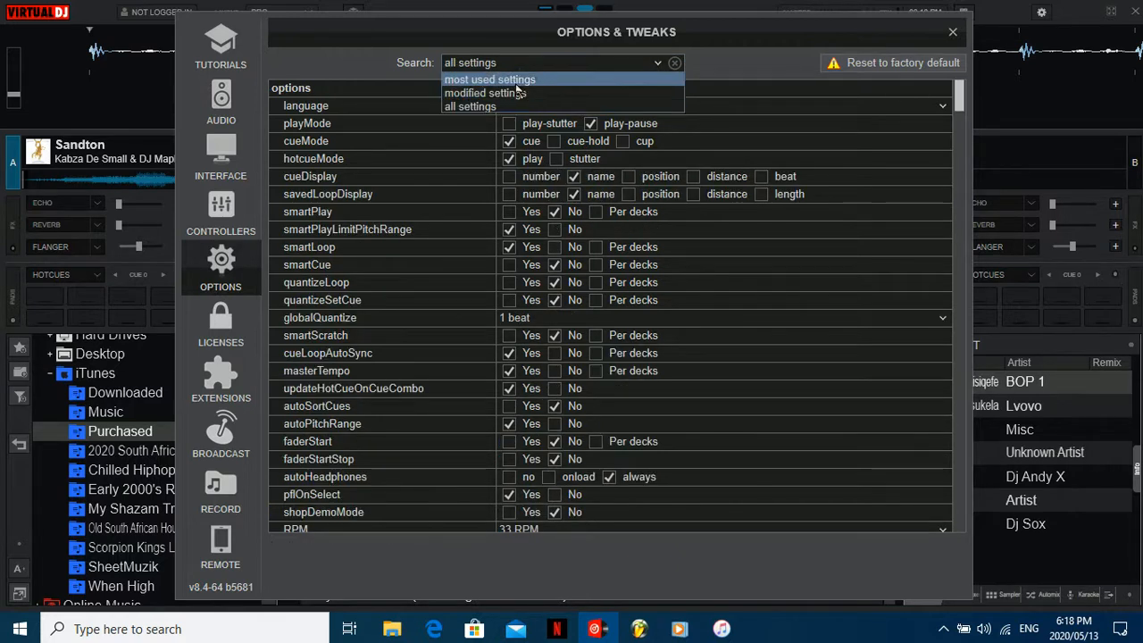
pyautogui.click(489, 79)
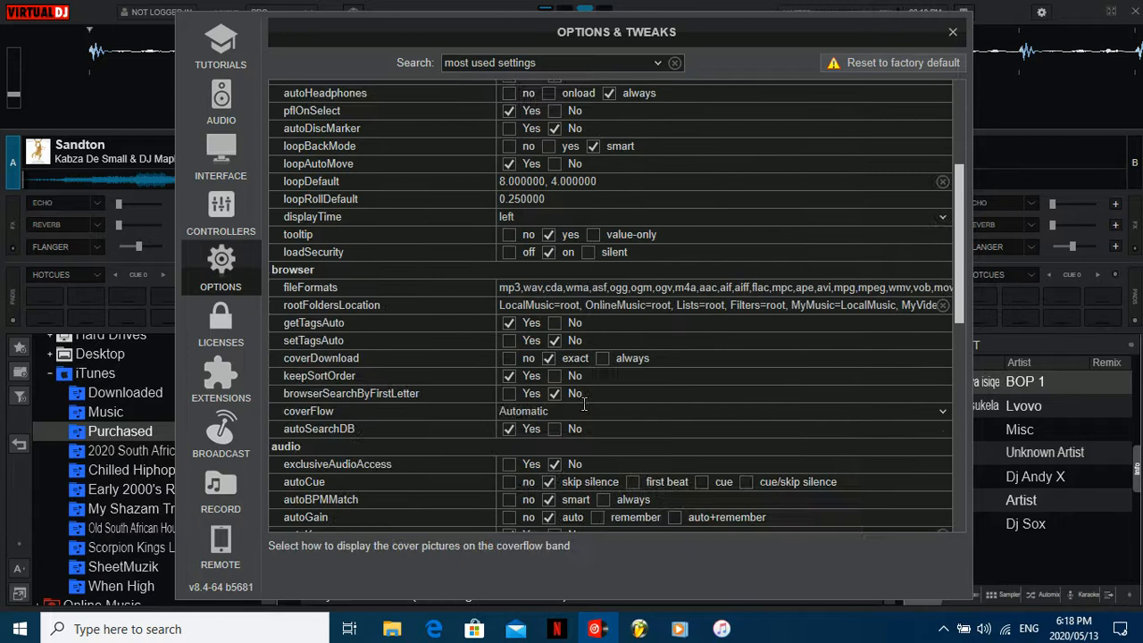
pyautogui.scroll(-3)
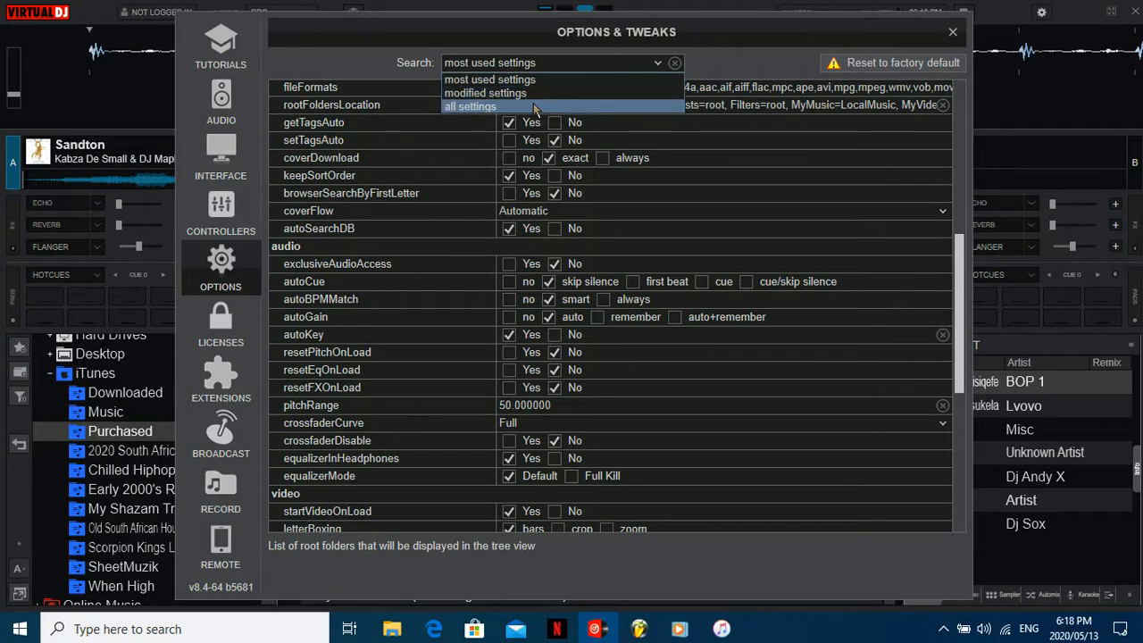
pyautogui.click(469, 107)
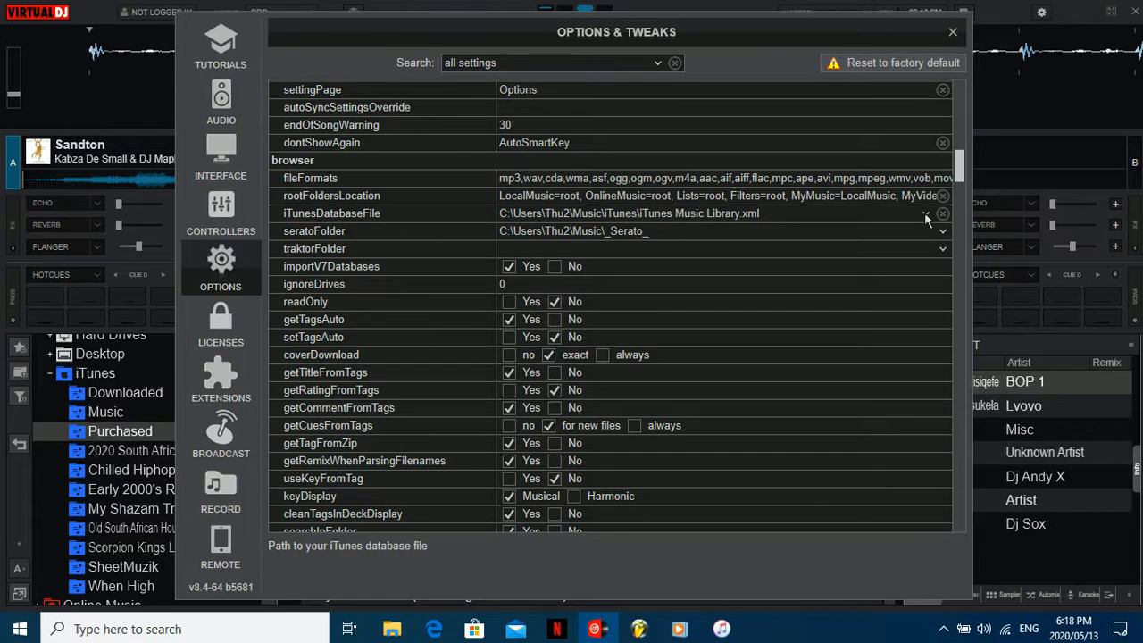
pyautogui.click(925, 214)
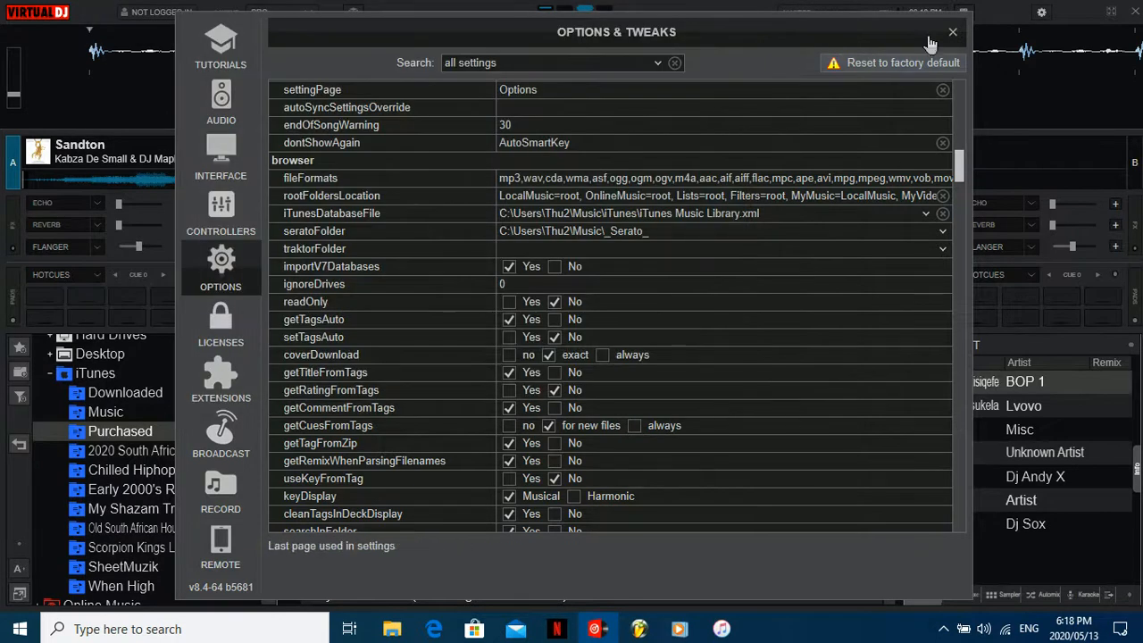
pyautogui.click(952, 32)
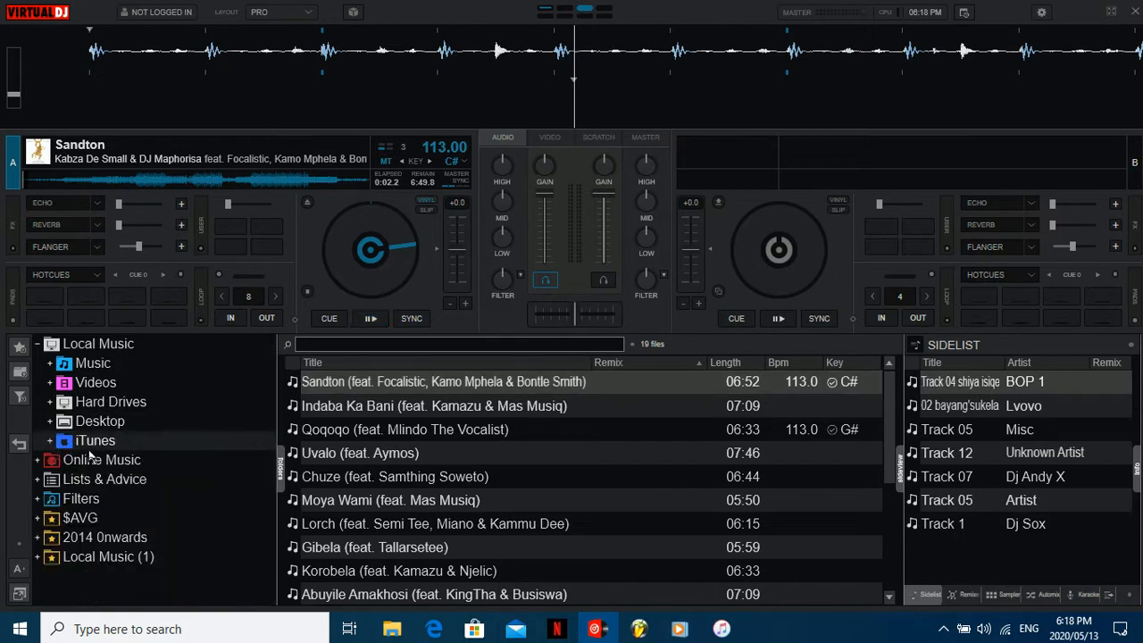
pyautogui.click(98, 343)
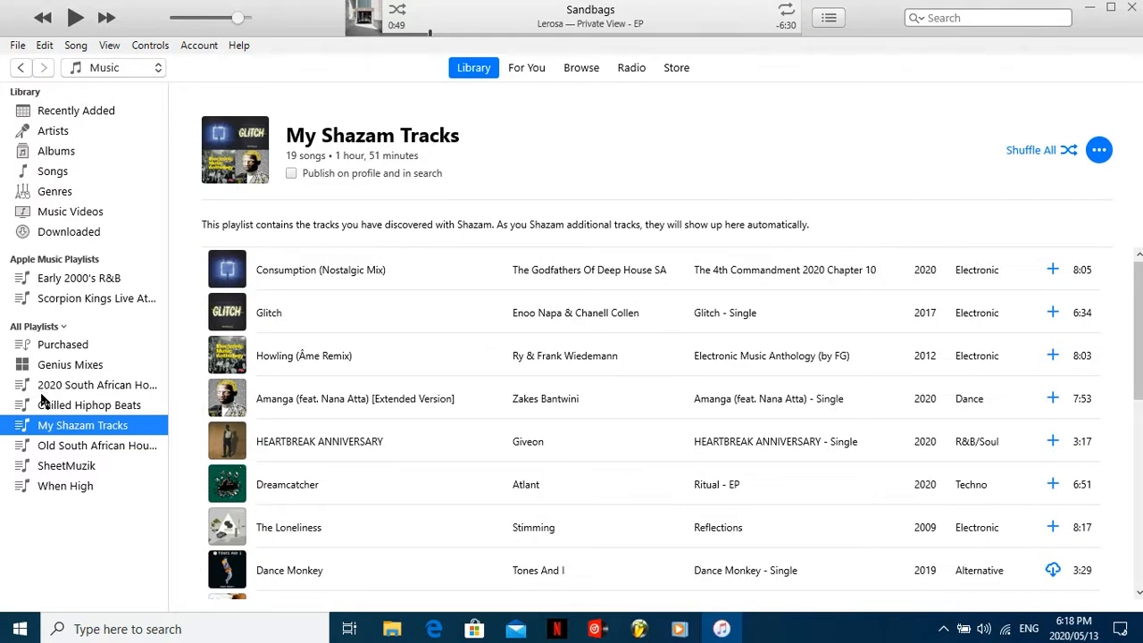
pyautogui.moveTo(32, 414)
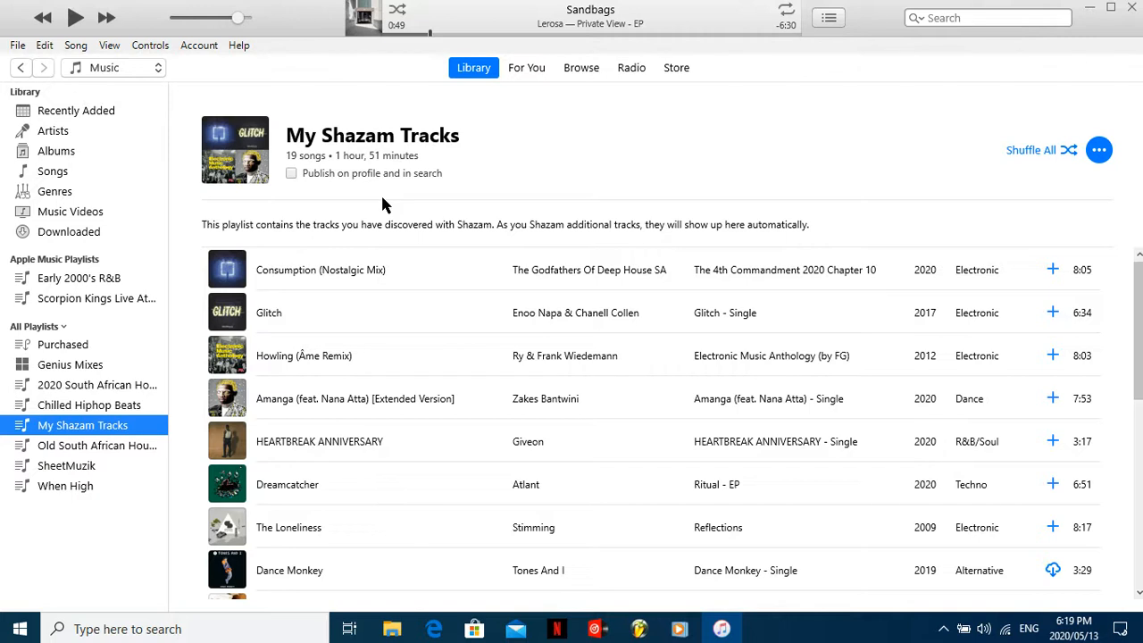
pyautogui.moveTo(961, 634)
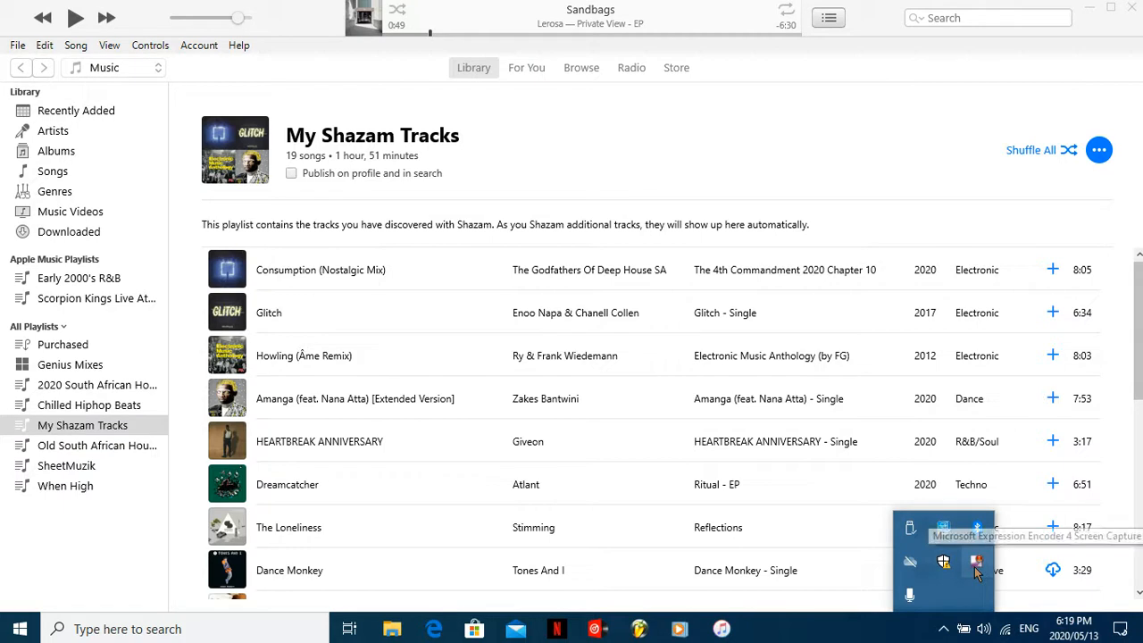
pyautogui.rightClick(975, 570)
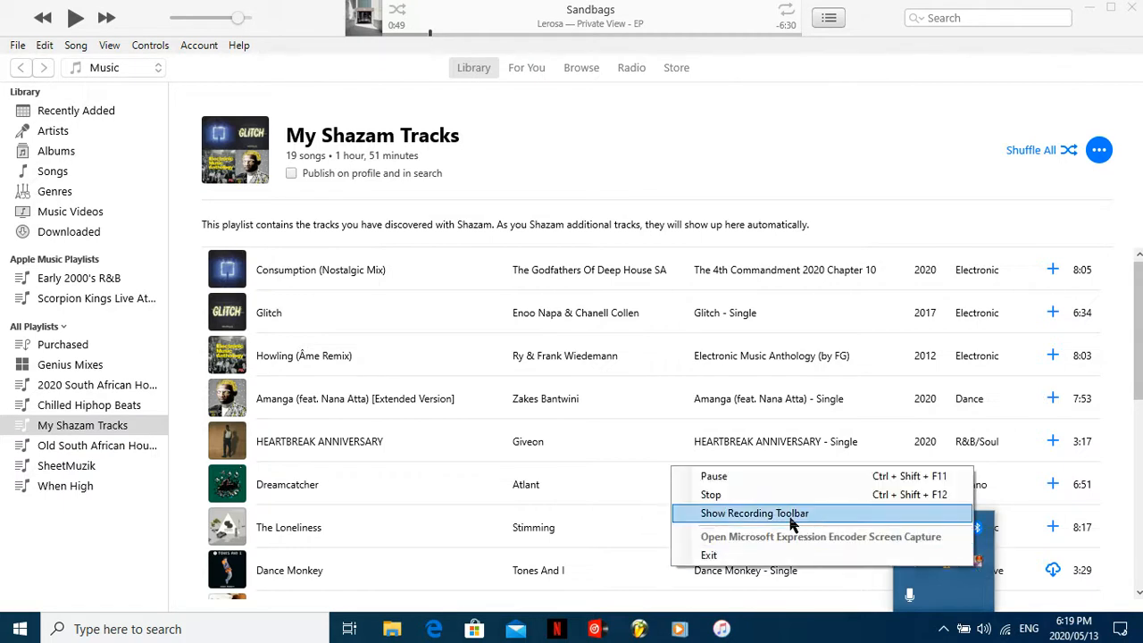
pyautogui.click(753, 512)
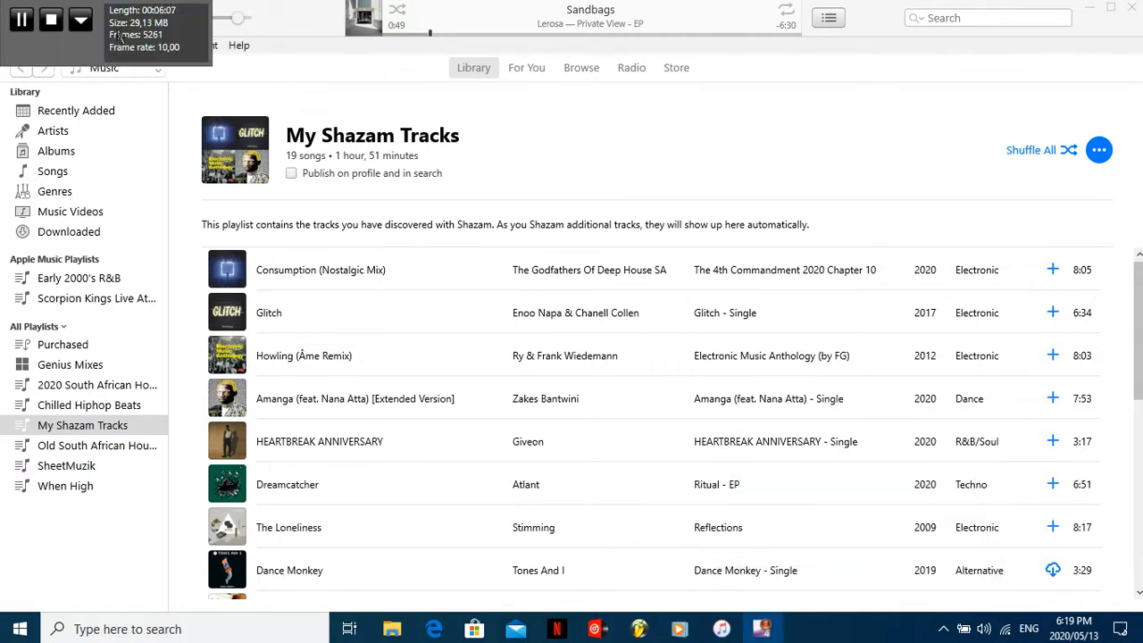